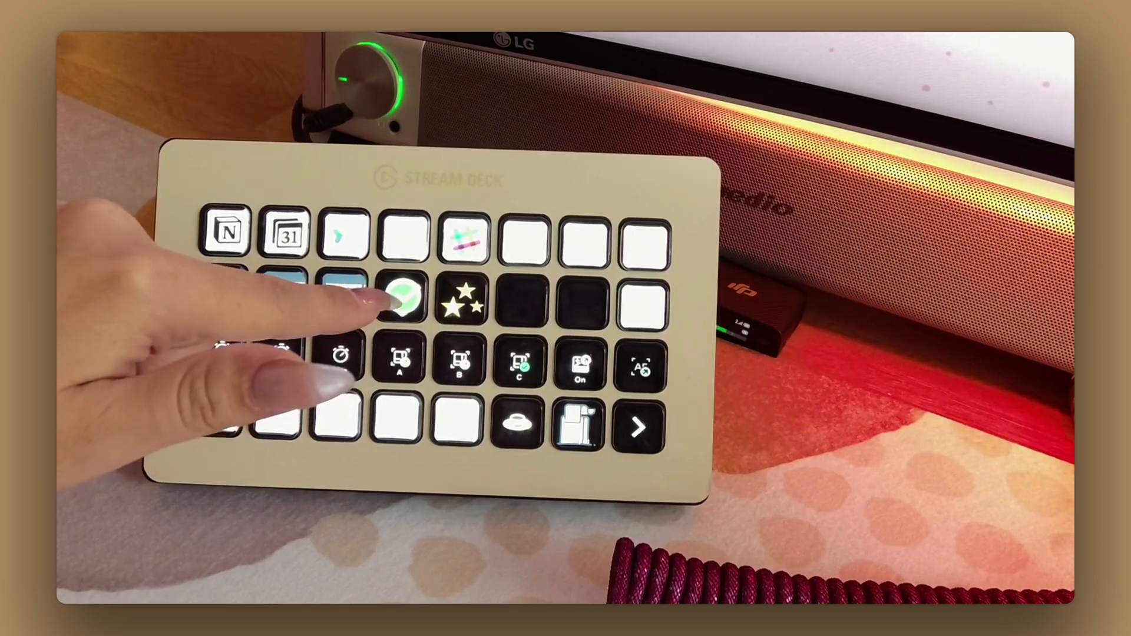
Step: Switch on the desk lights and start the 20-minute countdown timer from the Stream Deck keys
click(405, 299)
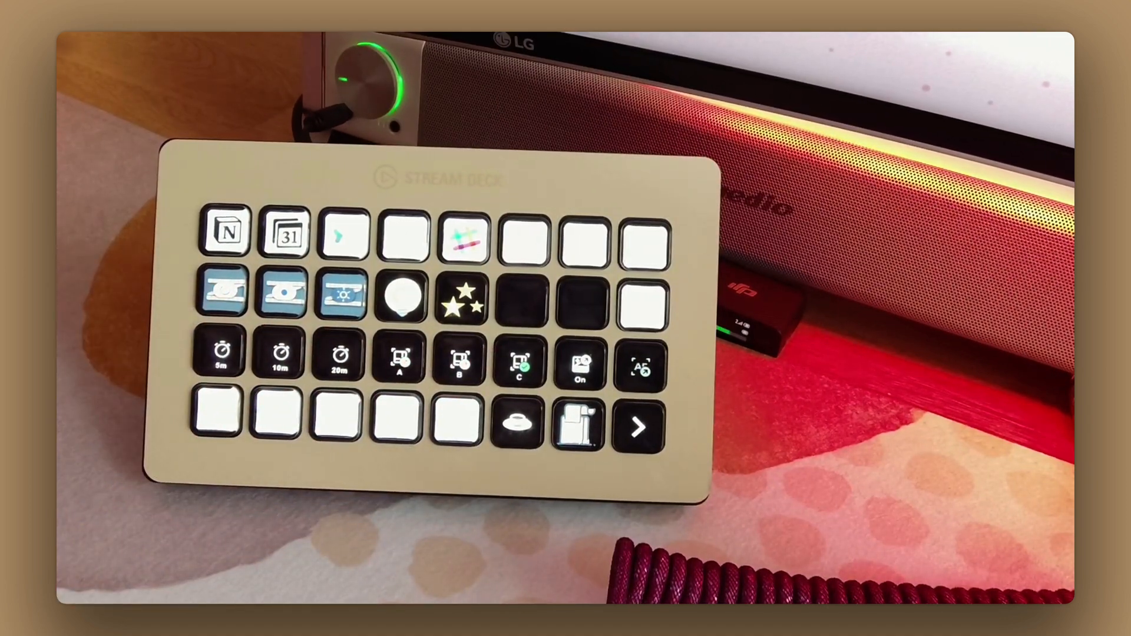
click(223, 356)
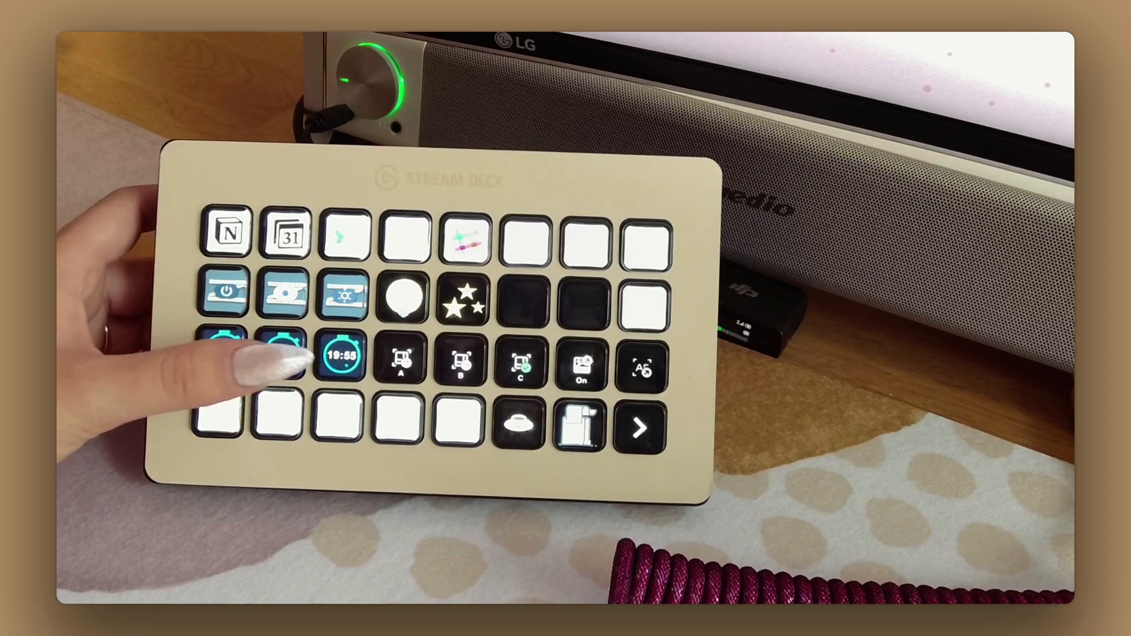
click(344, 355)
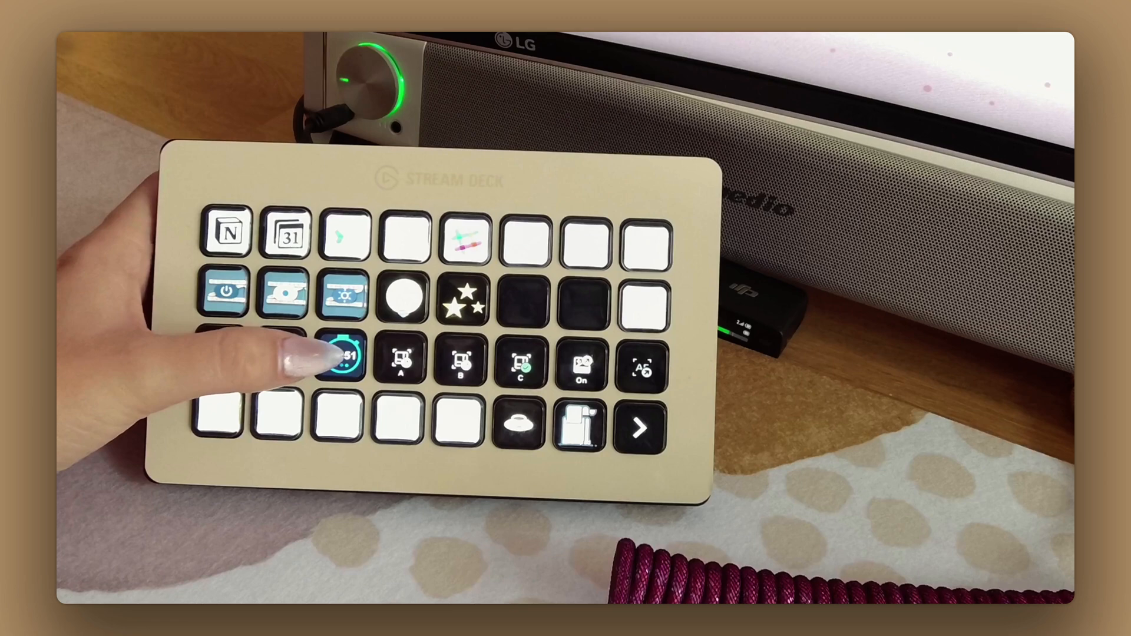
click(347, 365)
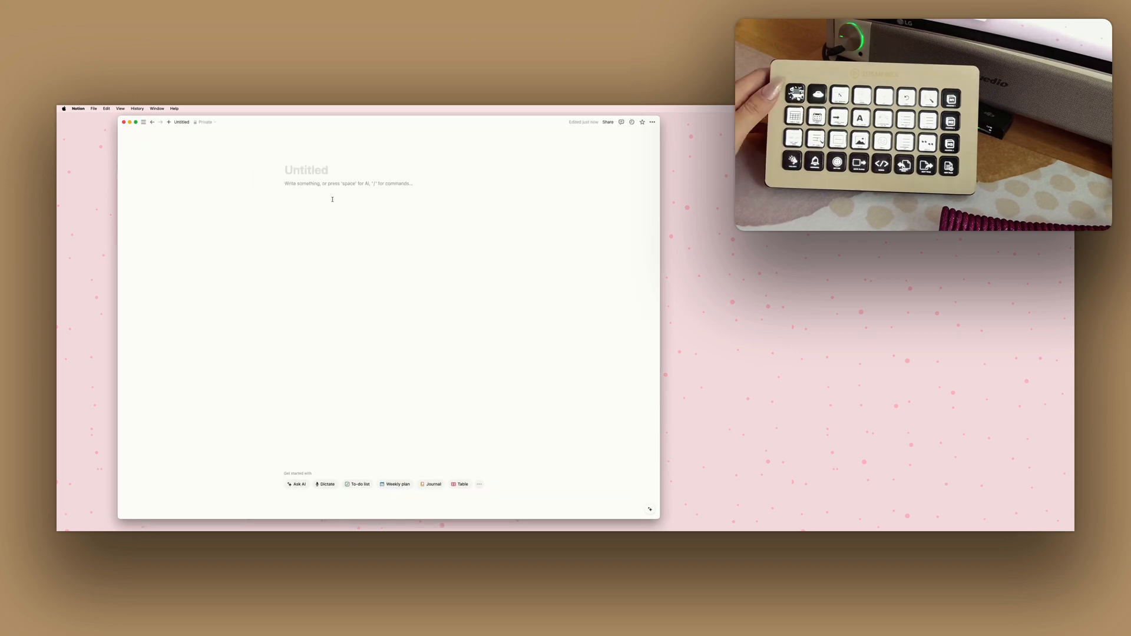
Step: Insert a heading and a new blank table database into the untitled Notion page
click(480, 208)
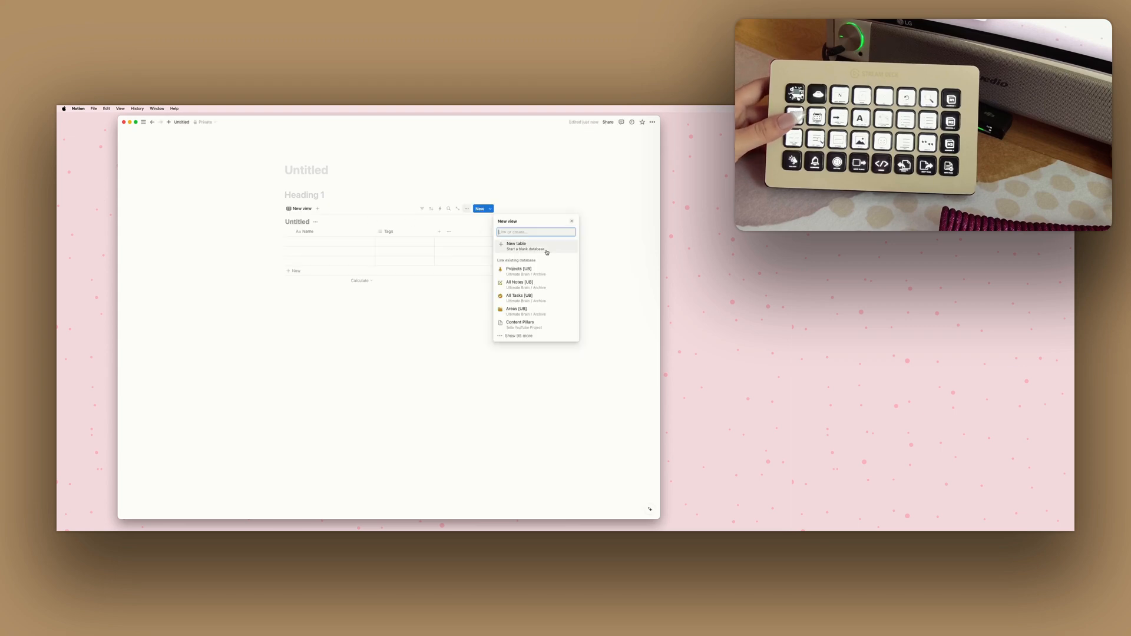
click(516, 244)
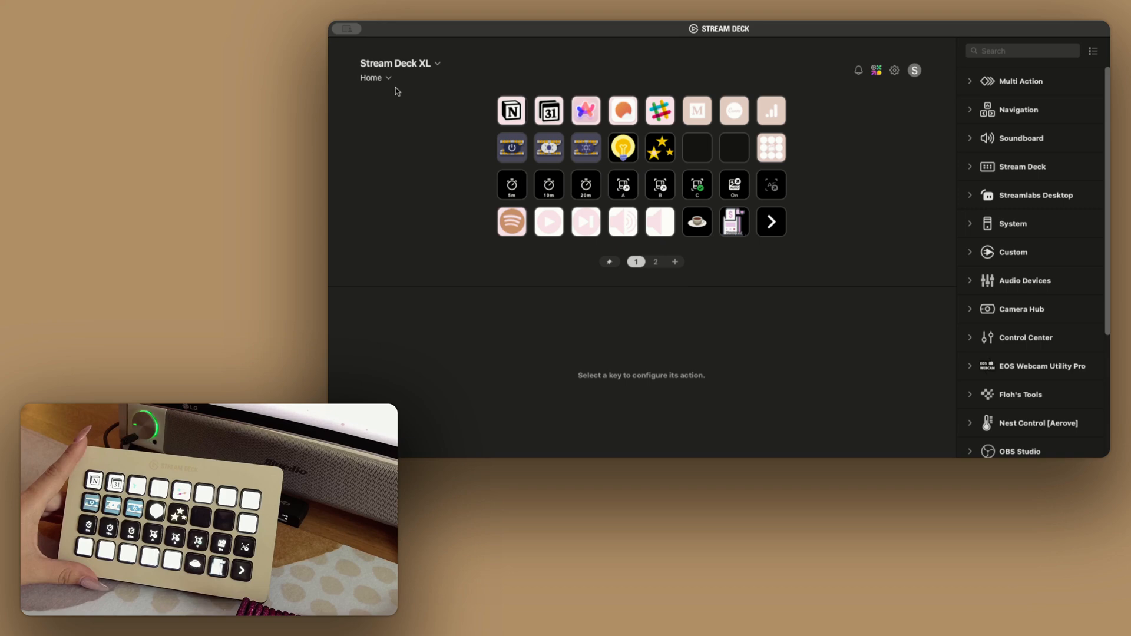
mouse_move(410, 208)
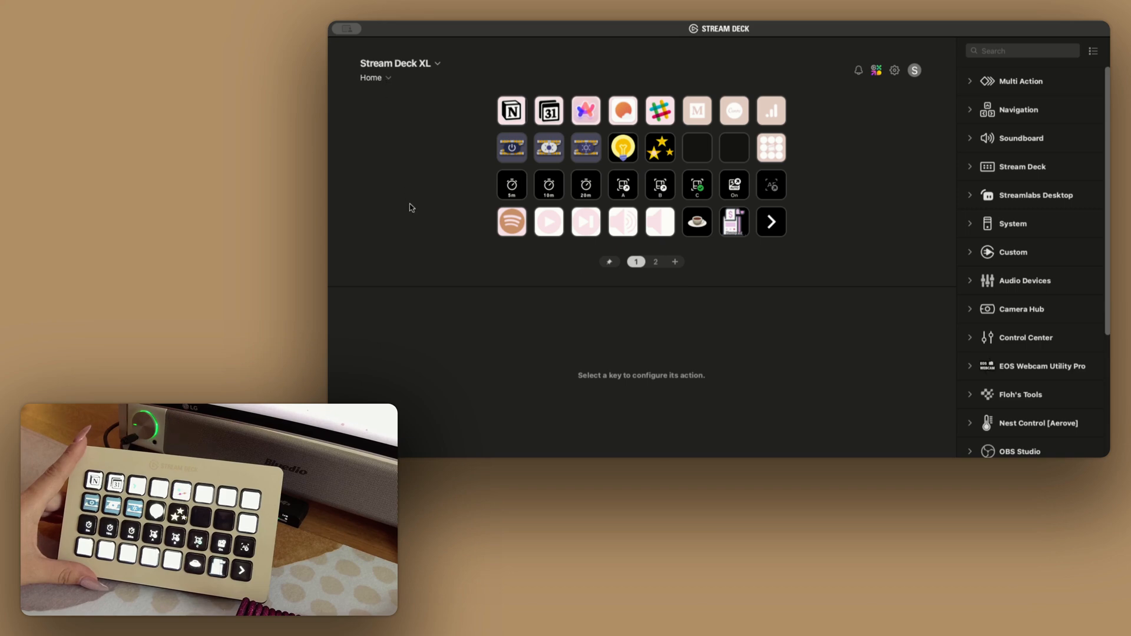
mouse_move(403, 195)
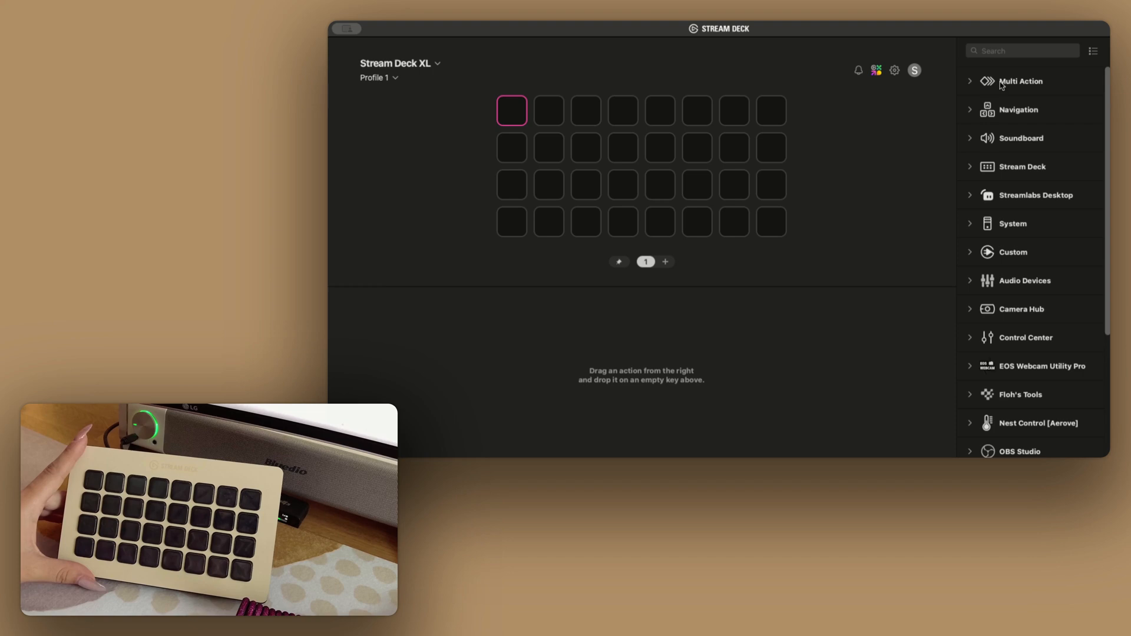
mouse_move(1007, 92)
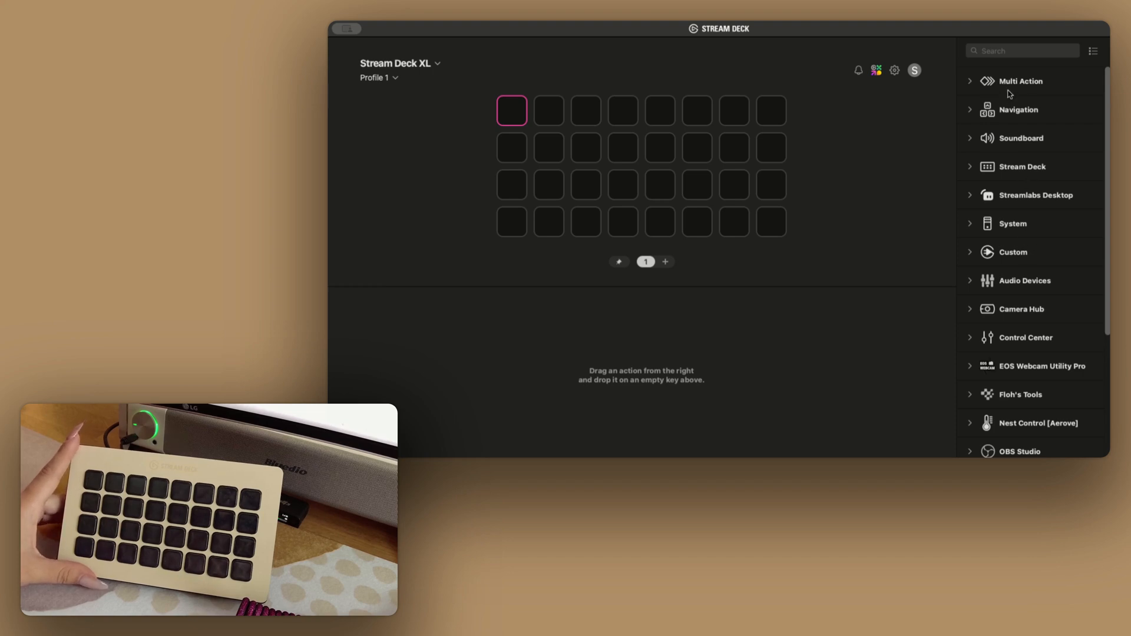
mouse_move(894, 135)
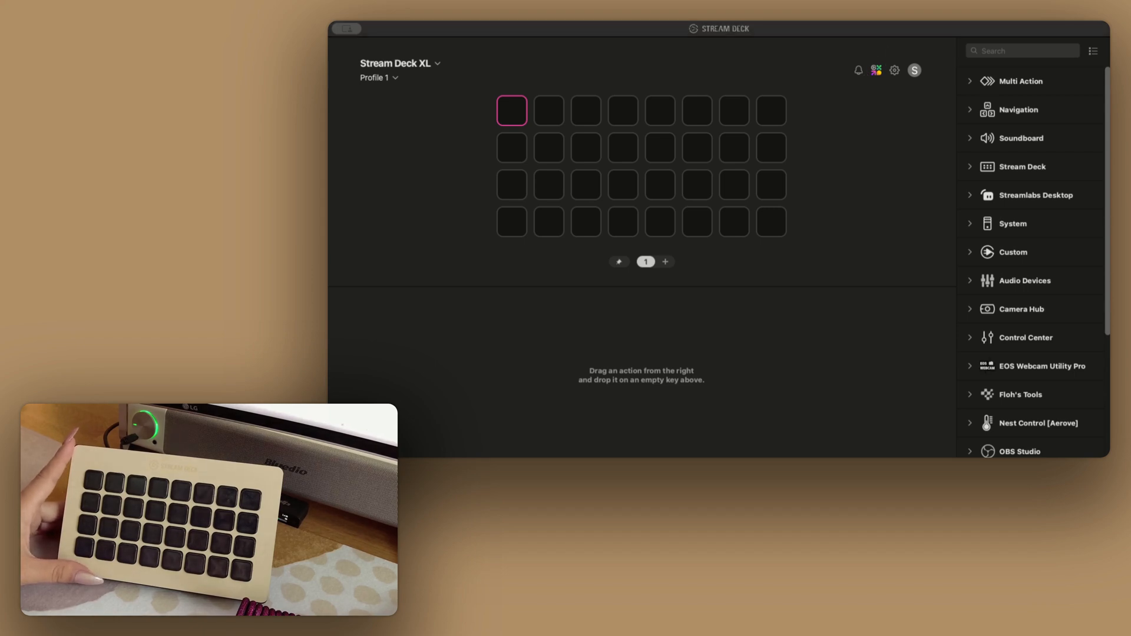
Step: Expand the Camera Hub category in the actions list for Profile 1
scroll(down, 3)
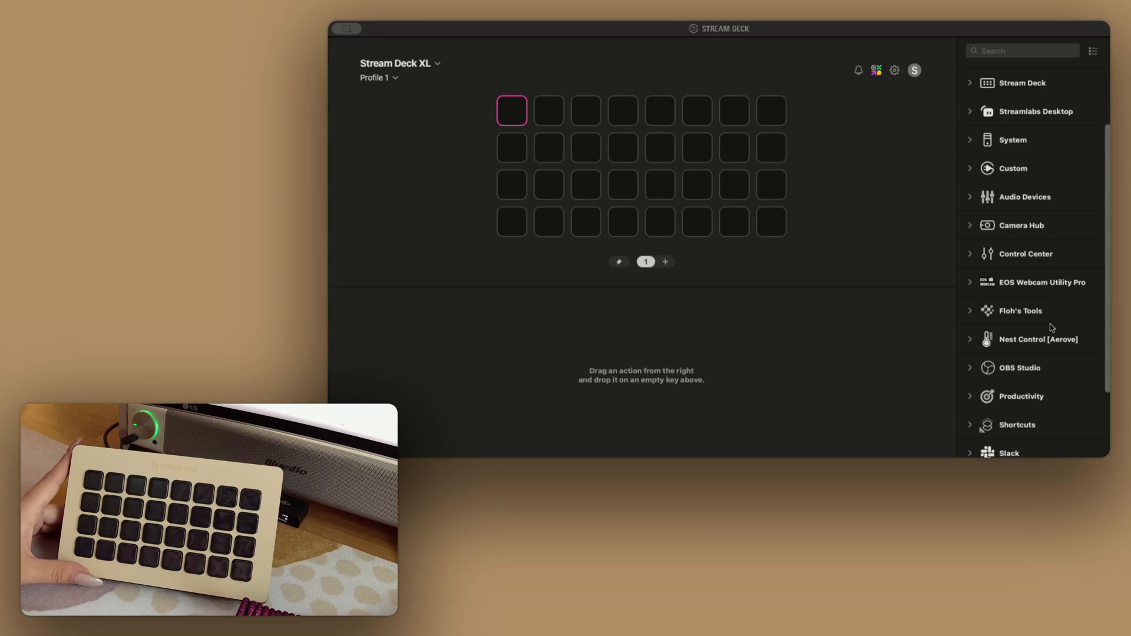
click(1020, 309)
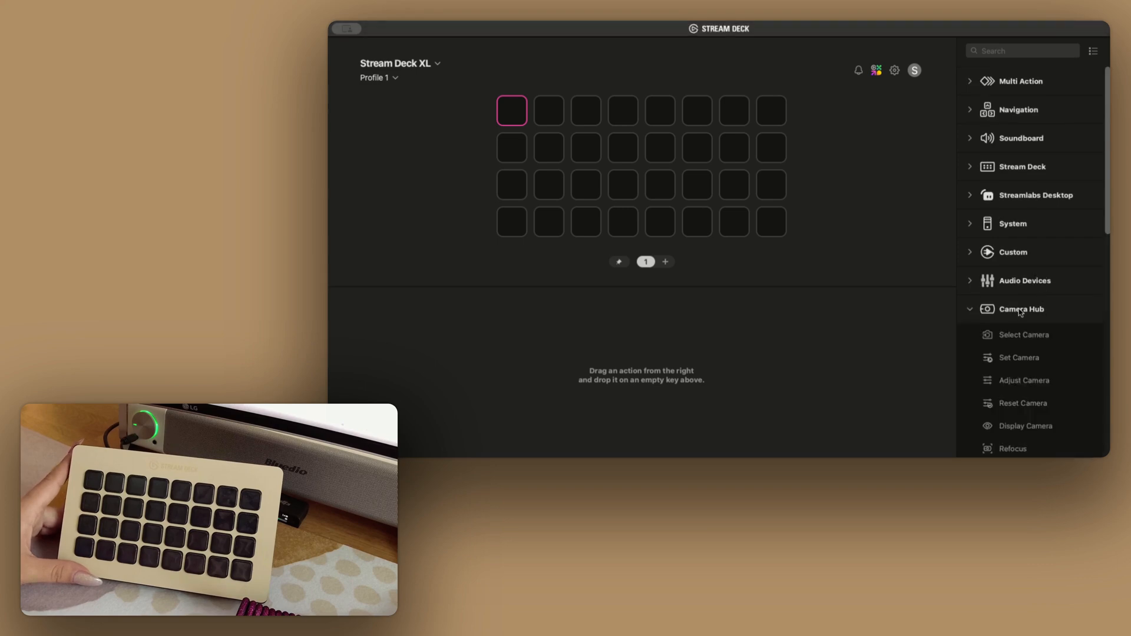
scroll(down, 3)
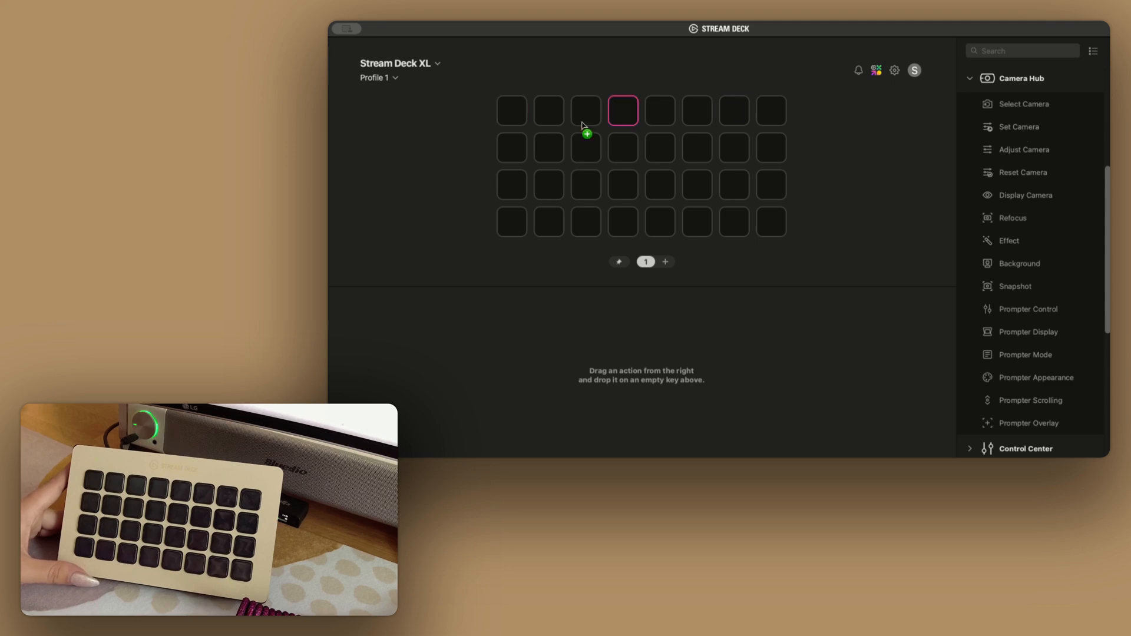
Step: Place a Camera Hub action on a first-row key and set the last key to switch to the Home profile
drag(1023, 104, 513, 111)
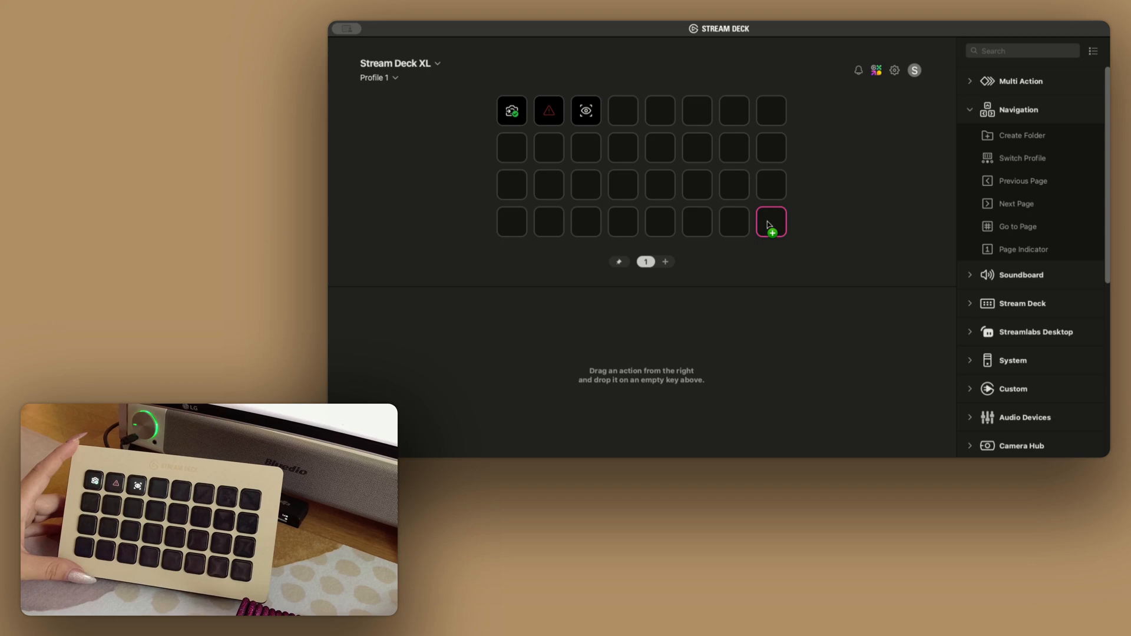
mouse_move(823, 222)
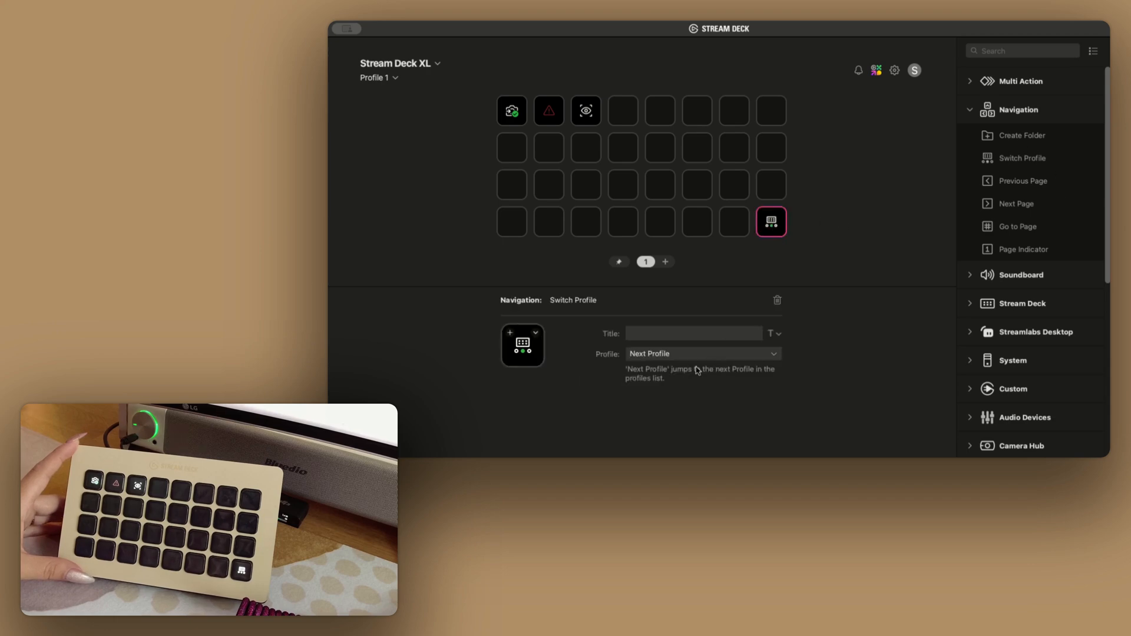
click(700, 354)
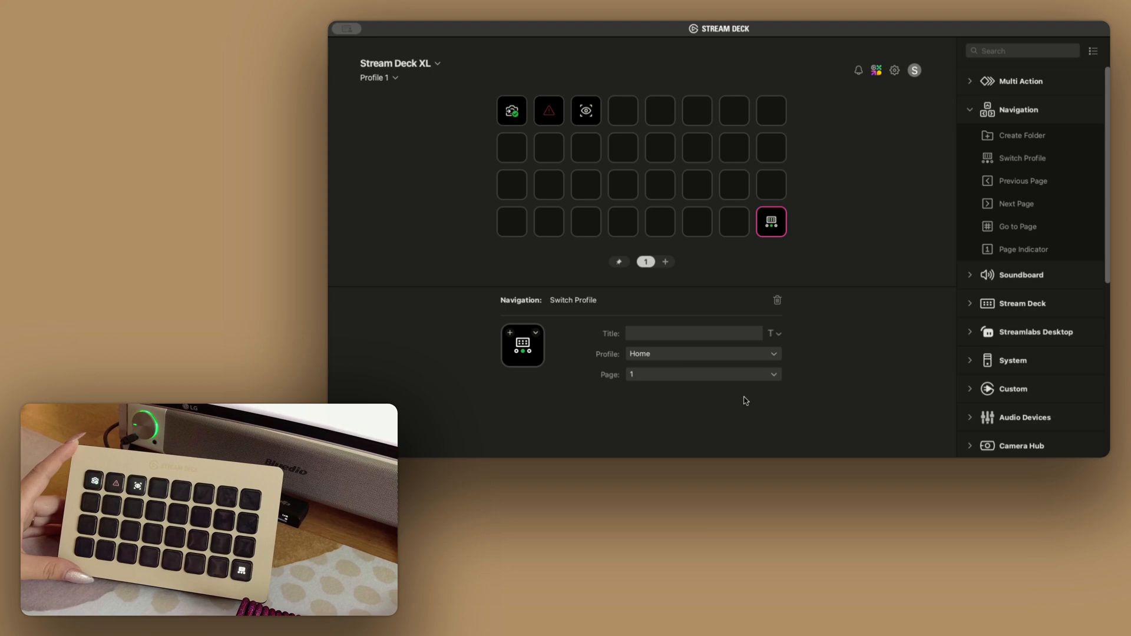
mouse_move(639, 360)
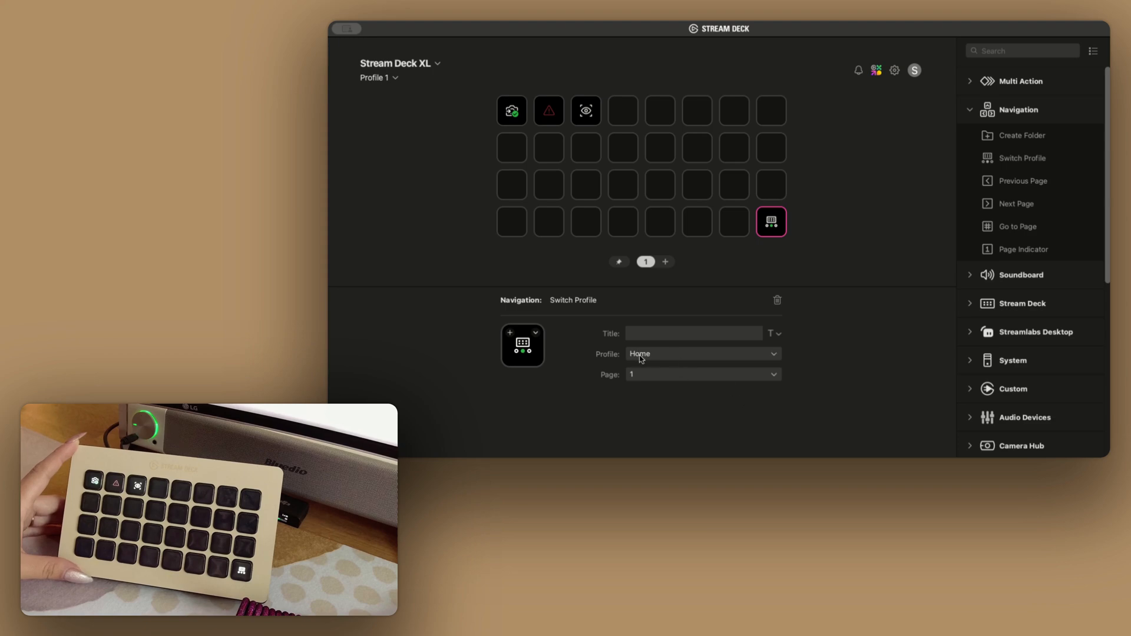
click(702, 373)
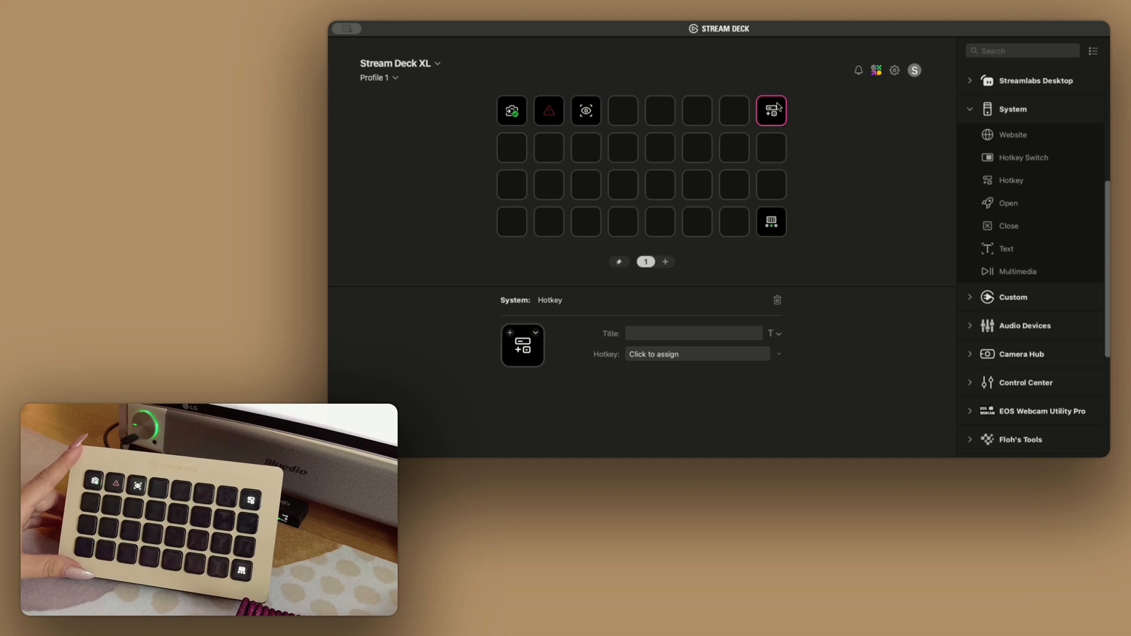
Step: Assign the Control+Space hotkey to the top-right key of Profile 1
click(697, 354)
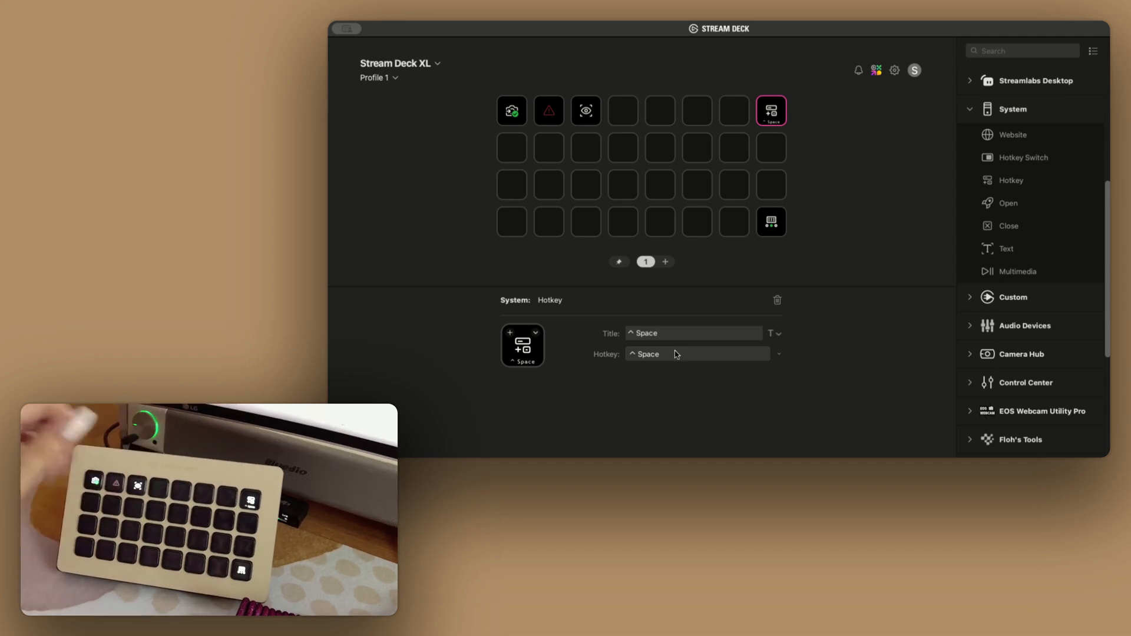
mouse_move(803, 294)
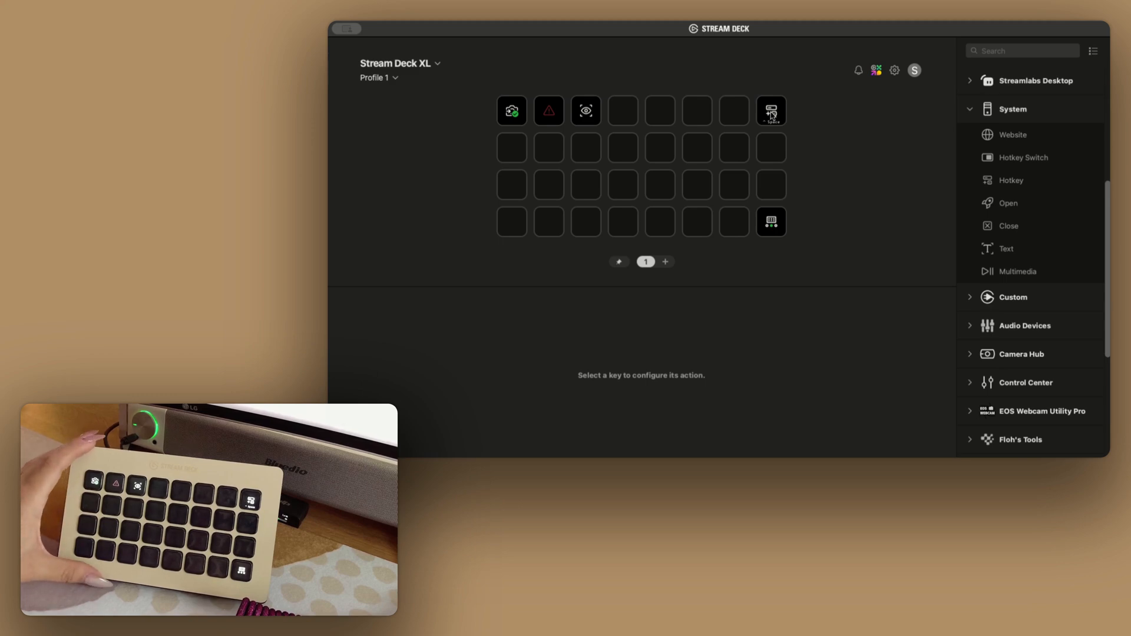
mouse_move(786, 139)
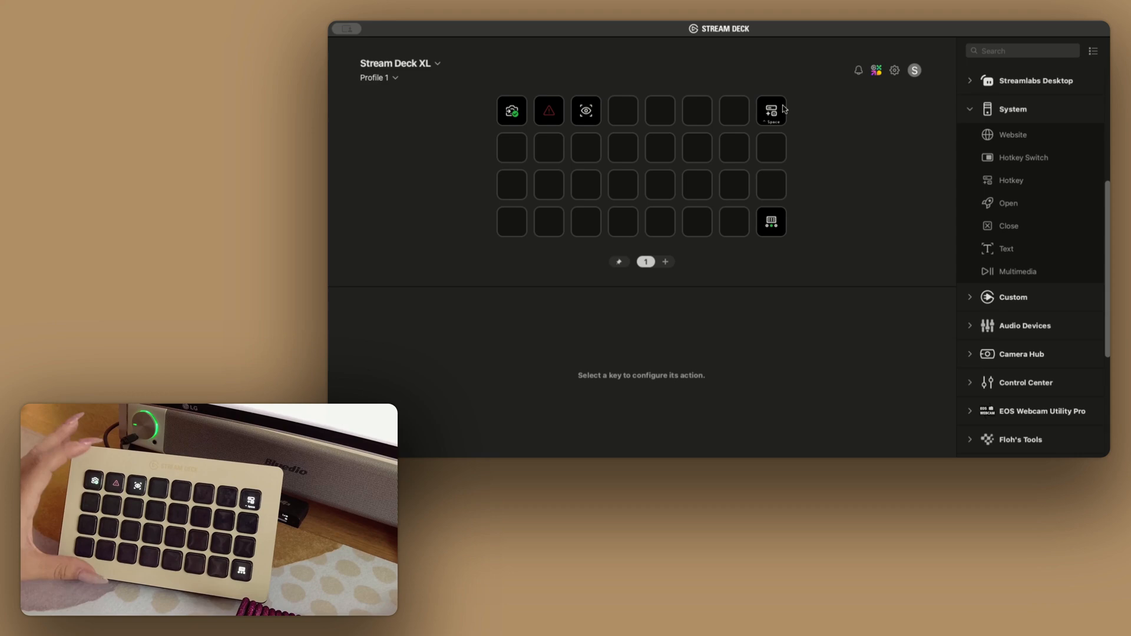
click(771, 183)
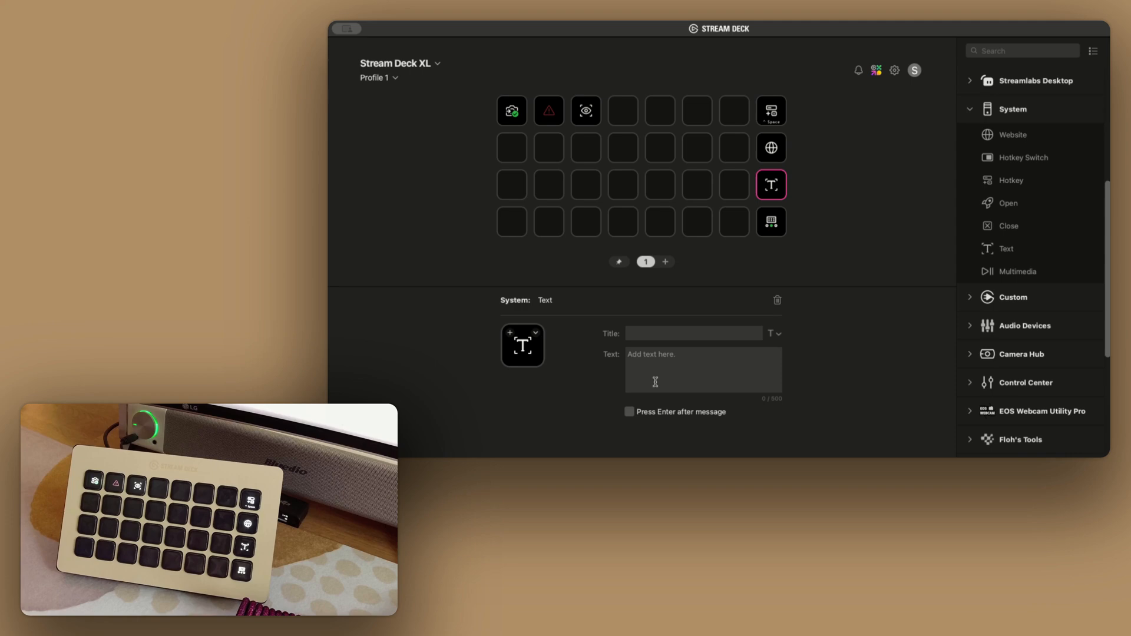
Step: Set the Text key to type 'You can type a whole email response in here!! 😊'
text(You can type a whole email response in here!! 😊)
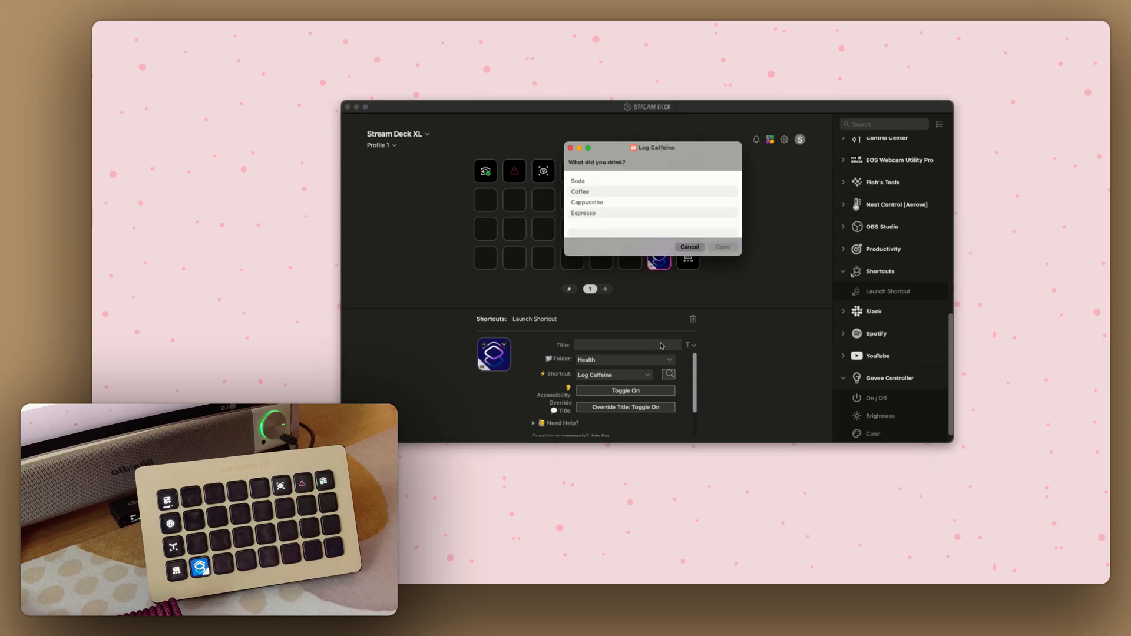
Step: Log a Coffee in the Log Caffeine shortcut and pick its drink size
click(652, 214)
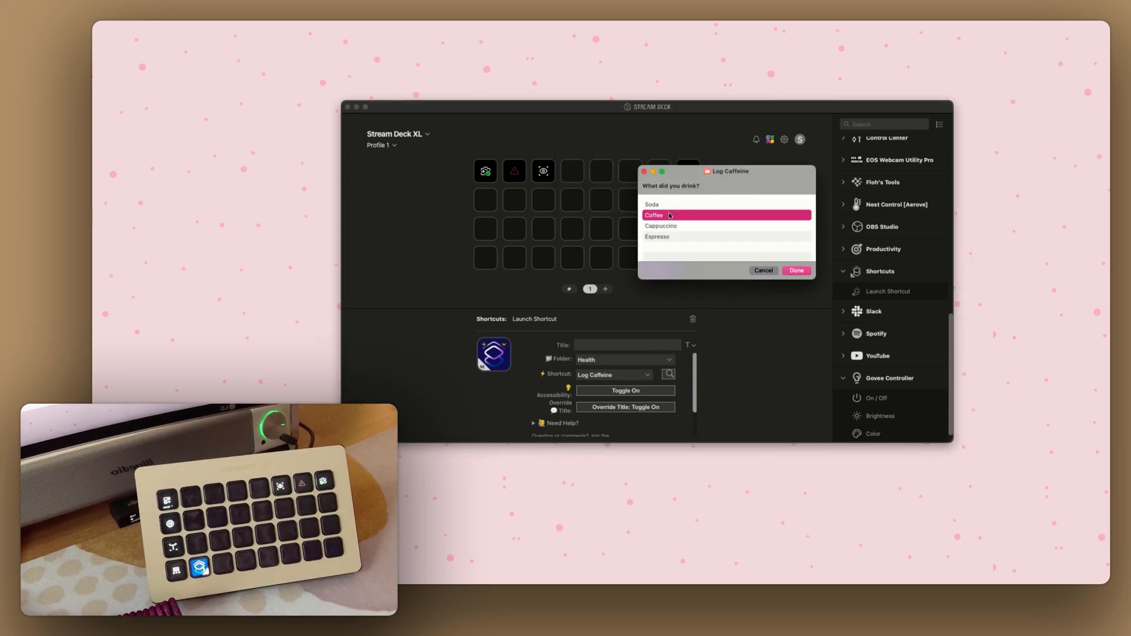
click(795, 271)
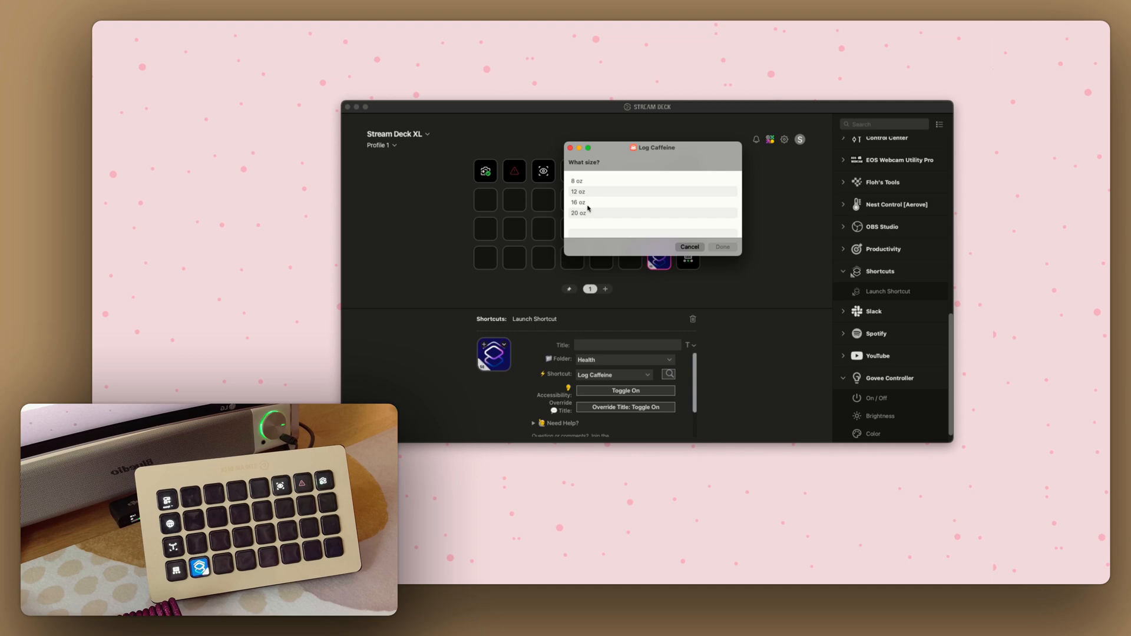
click(688, 247)
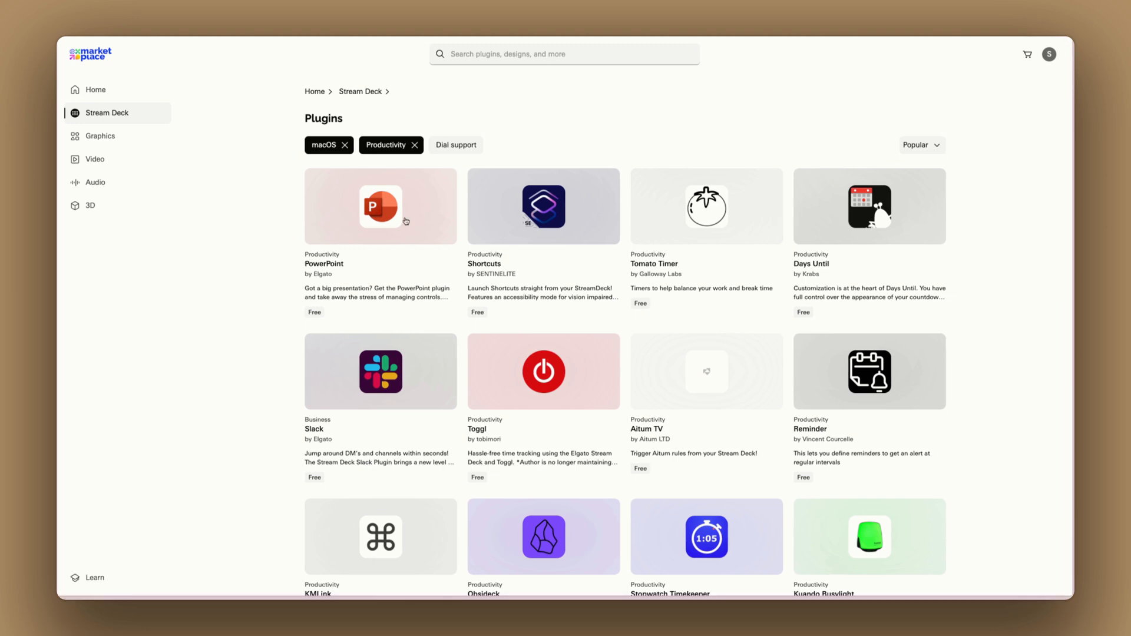
Step: Return to the marketplace home, enter the Stream Deck section and browse its plugins
click(94, 89)
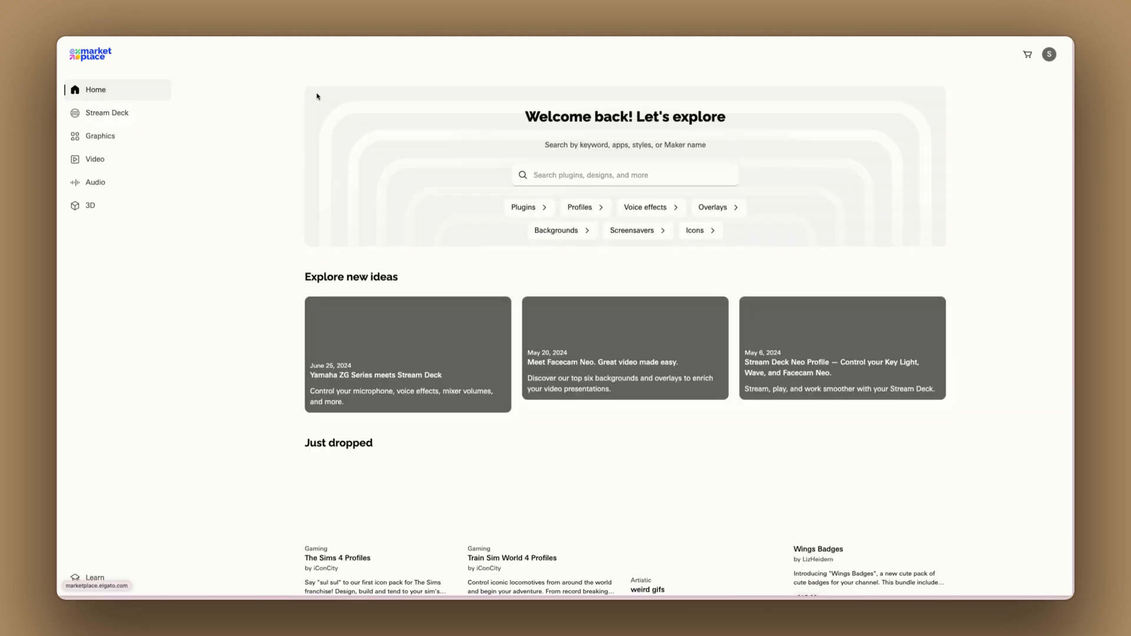
click(106, 113)
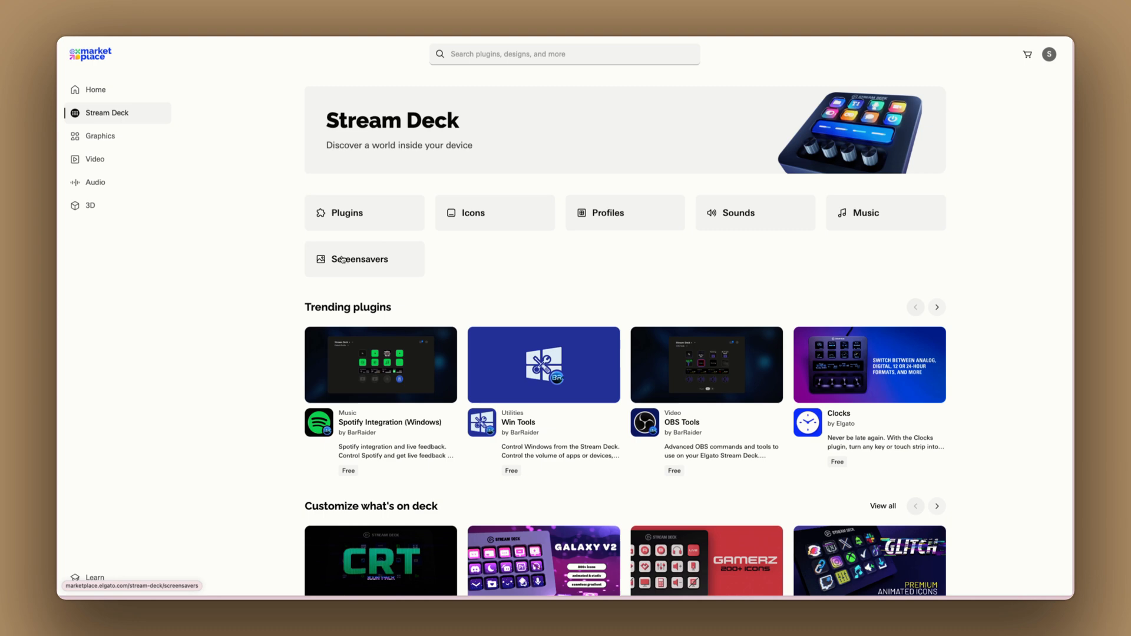
click(347, 212)
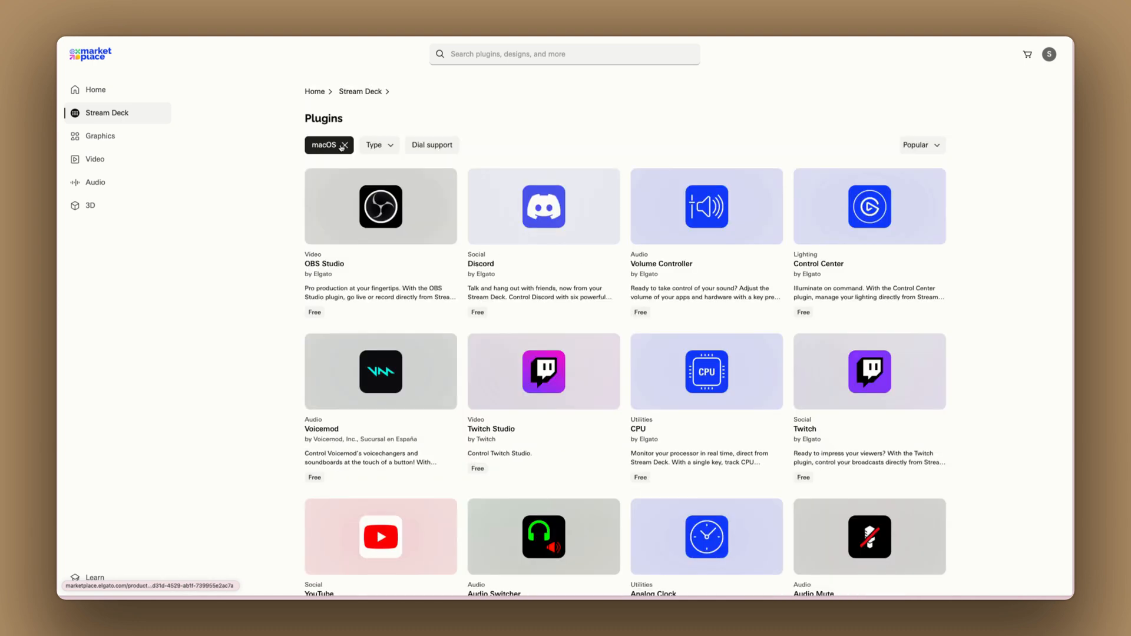
Step: Remove the macOS chip and filter the Stream Deck plugins to the Business type
click(323, 145)
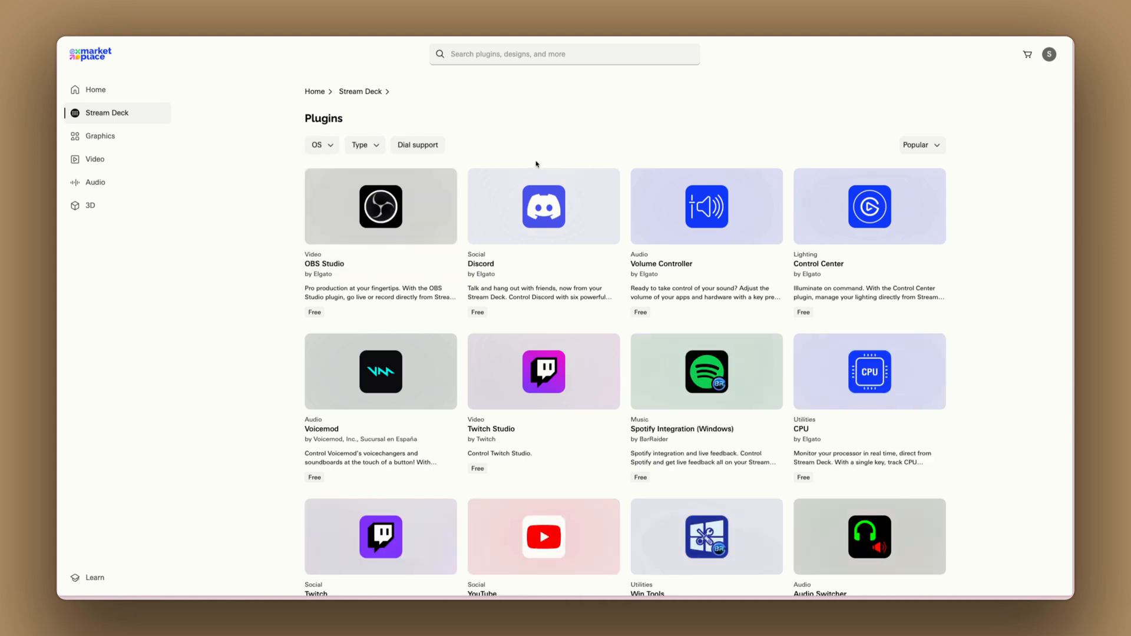
click(364, 145)
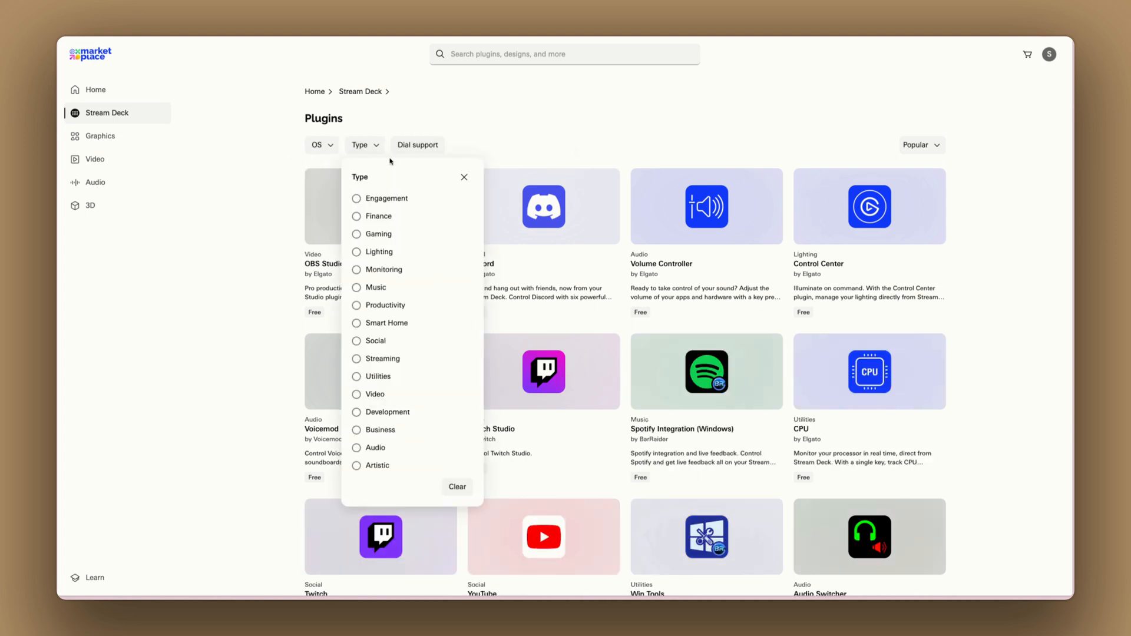
scroll(down, 3)
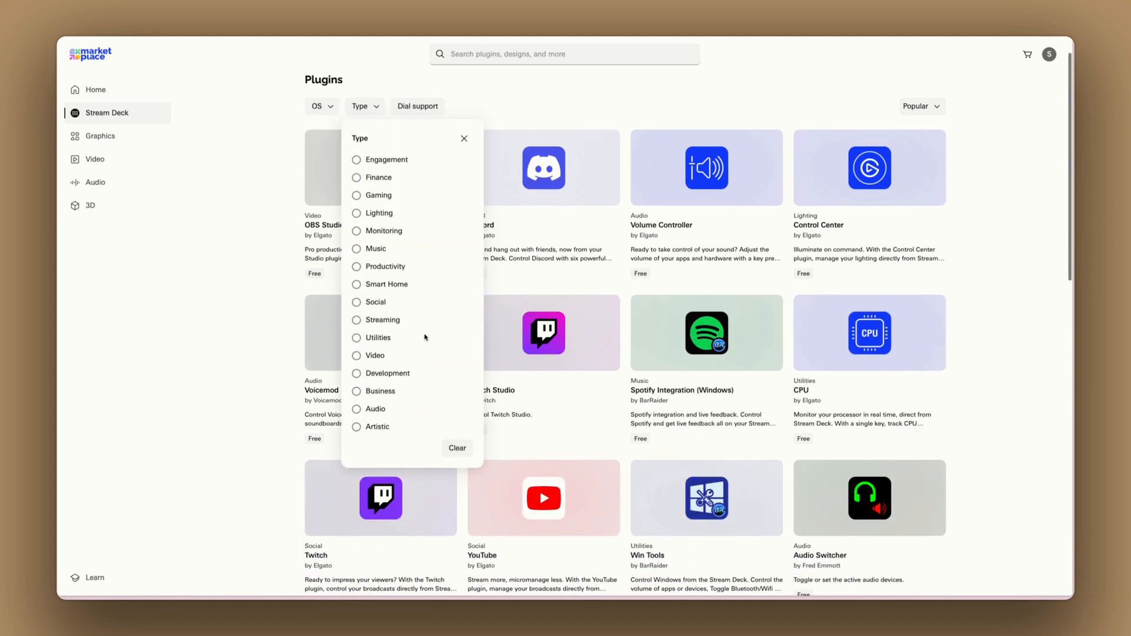
click(378, 390)
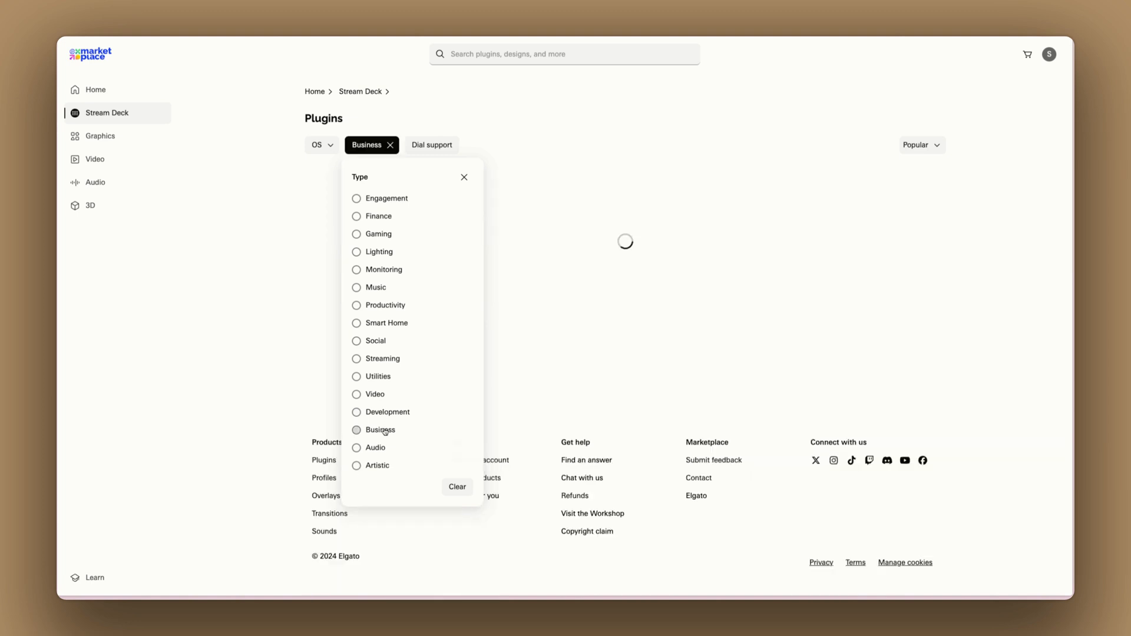
click(464, 177)
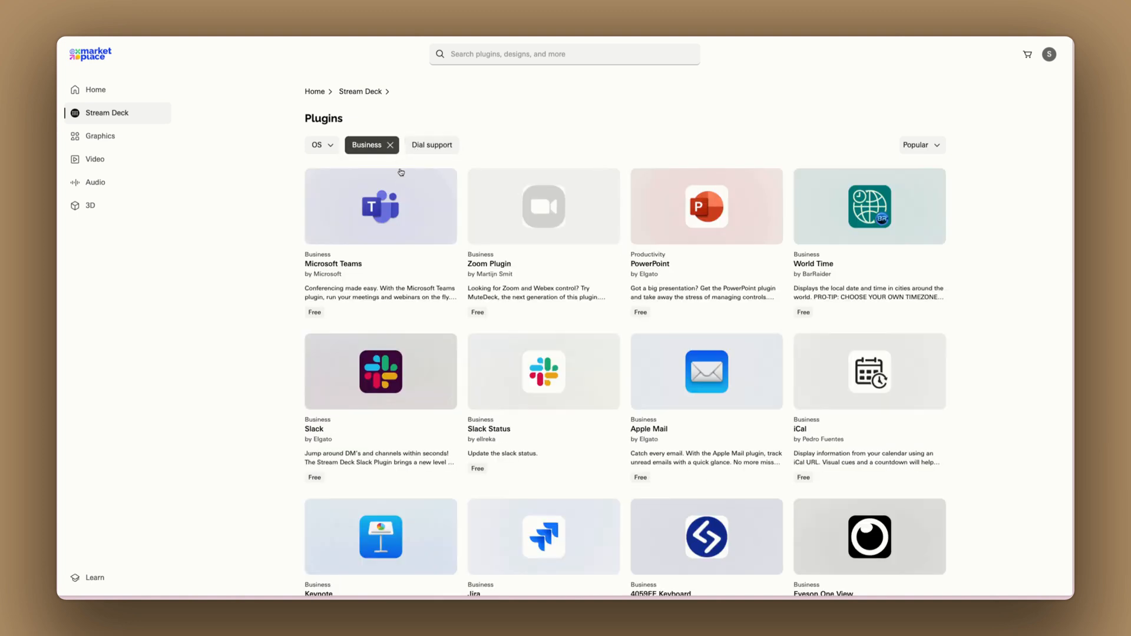
Step: Clear the Business filter and show only Productivity plugins instead
click(367, 145)
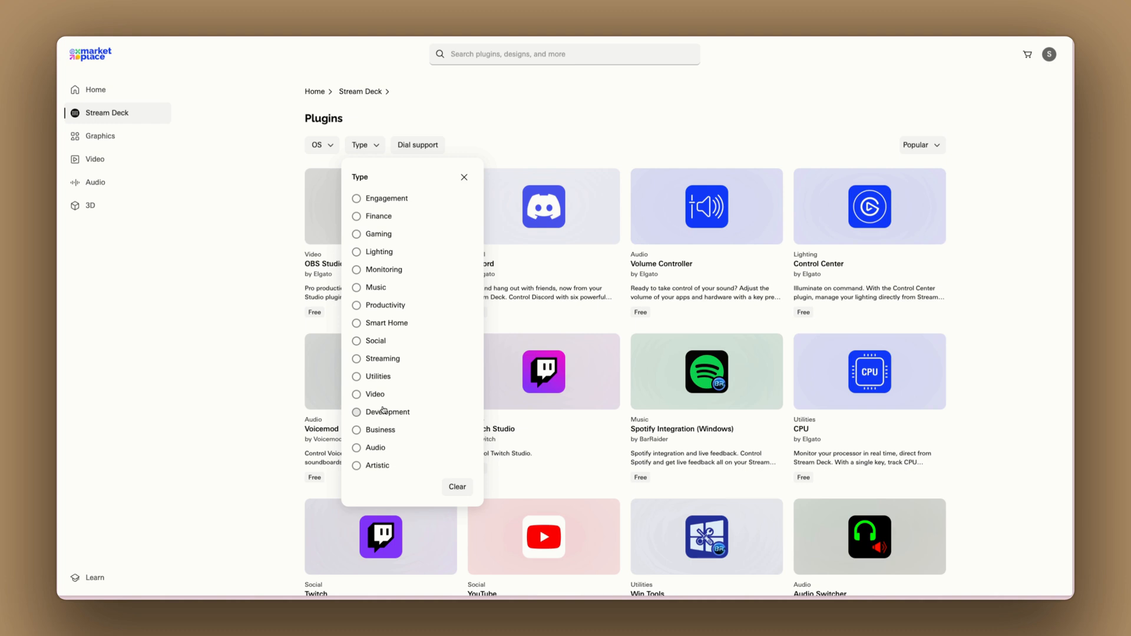
mouse_move(371, 289)
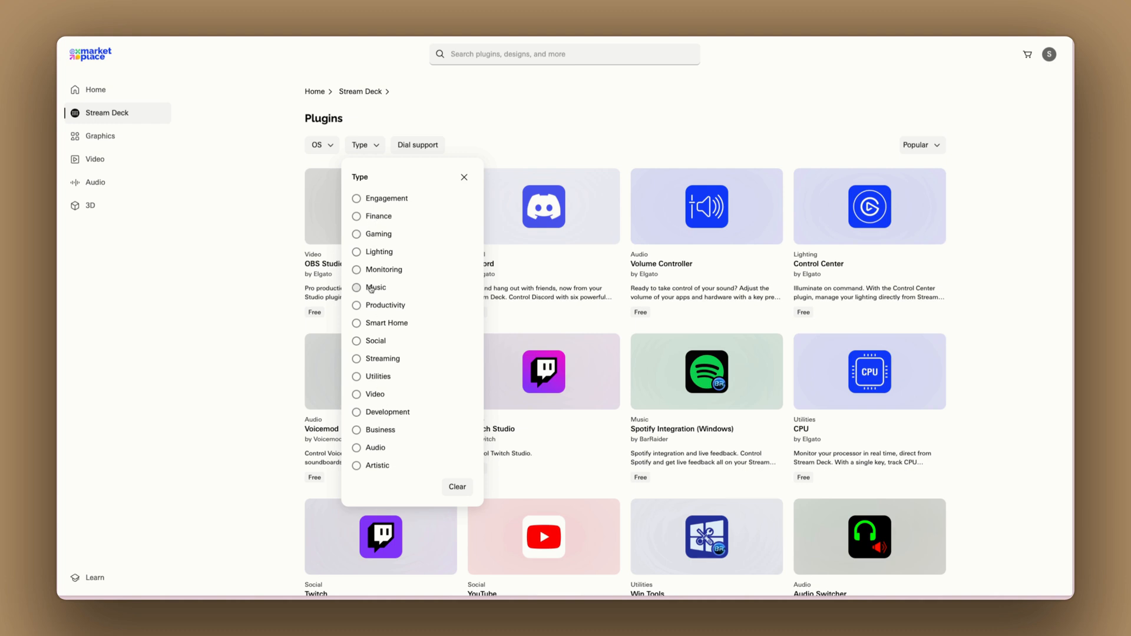
click(384, 304)
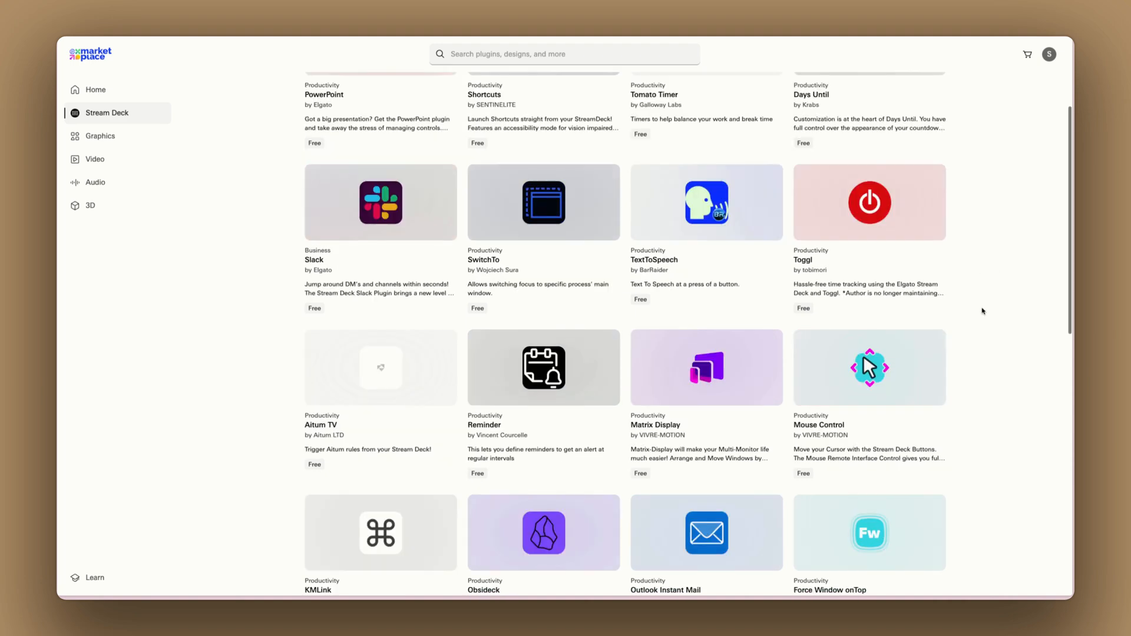
scroll(down, 3)
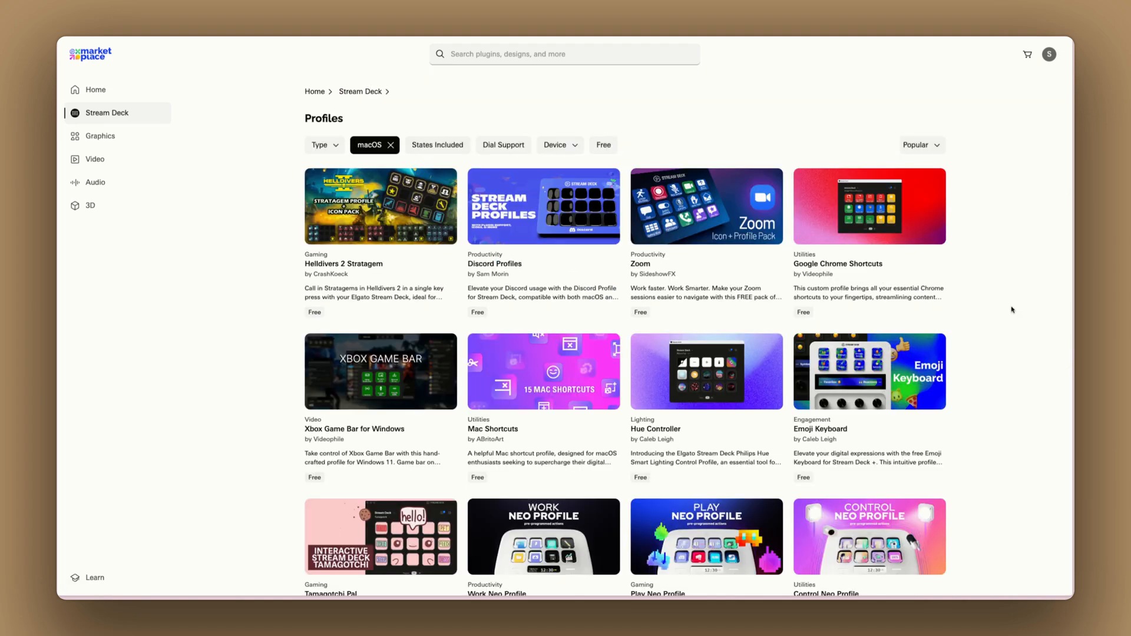
mouse_move(542, 371)
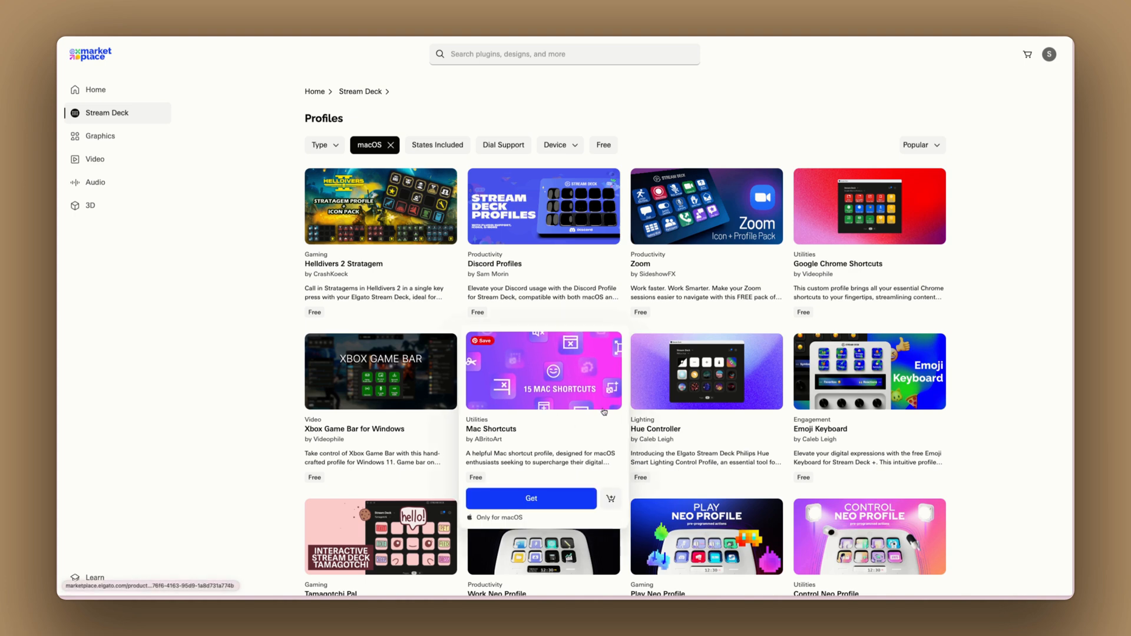
Step: Open the Zoom profile pack page and browse its gallery images
click(706, 205)
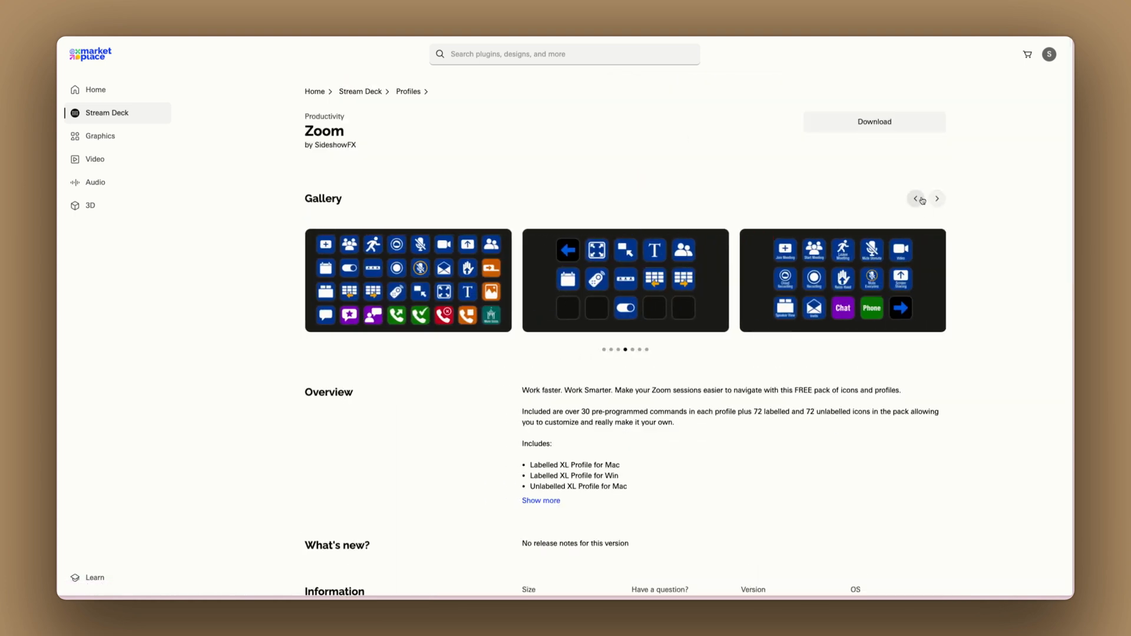
click(936, 198)
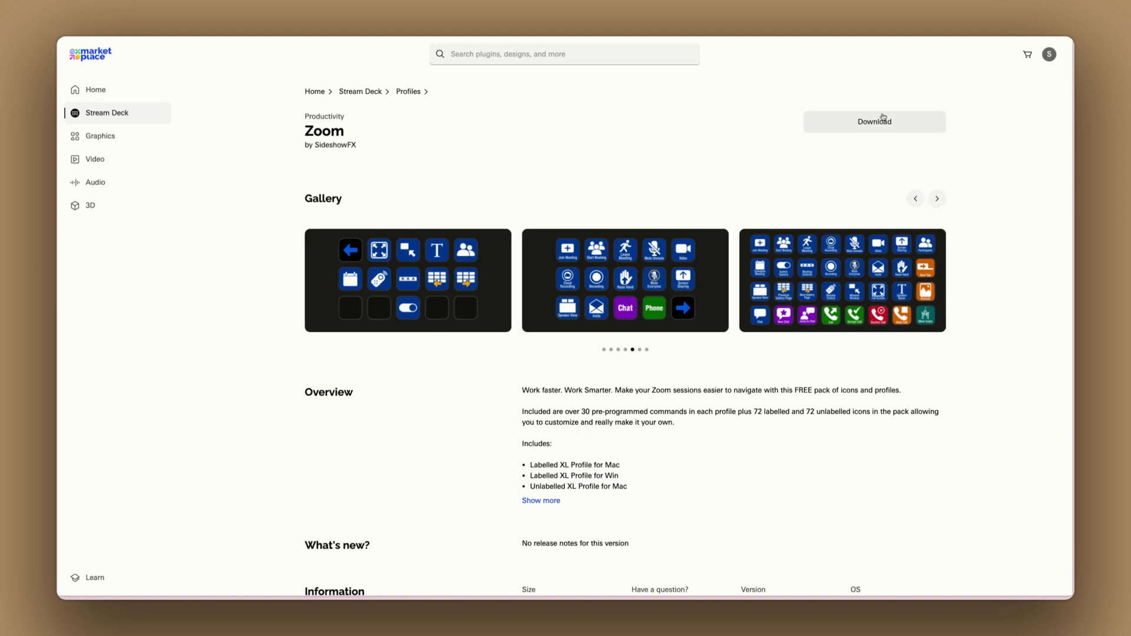
mouse_move(902, 126)
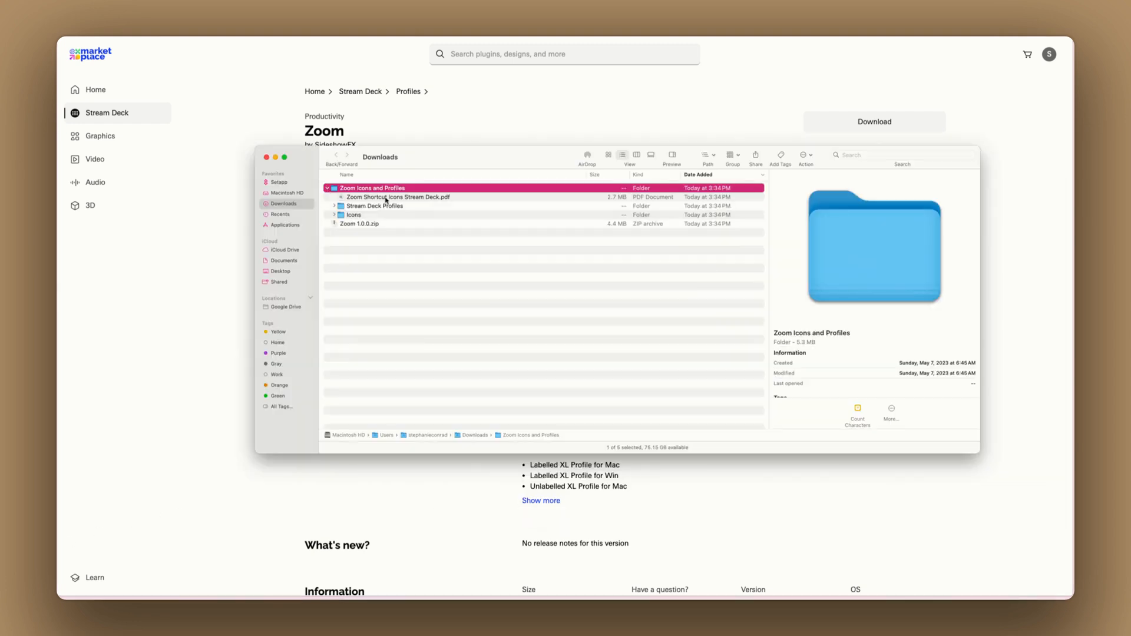
Step: Expand Stream Deck Profiles in the Zoom pack and preview the Mac .streamDeckProfile files
click(397, 197)
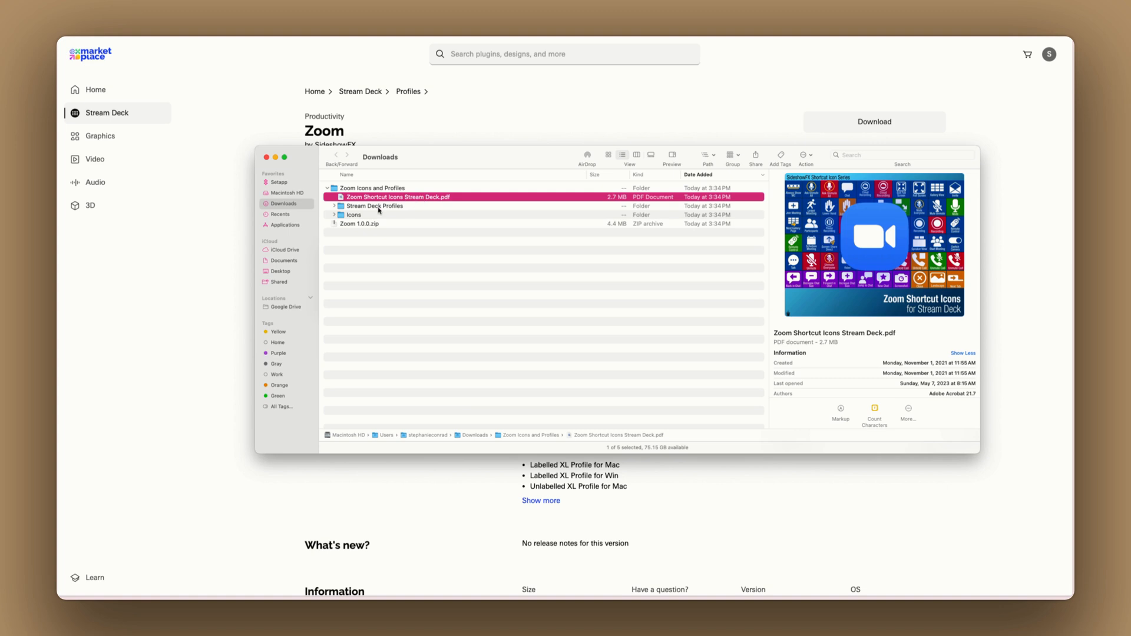
click(334, 205)
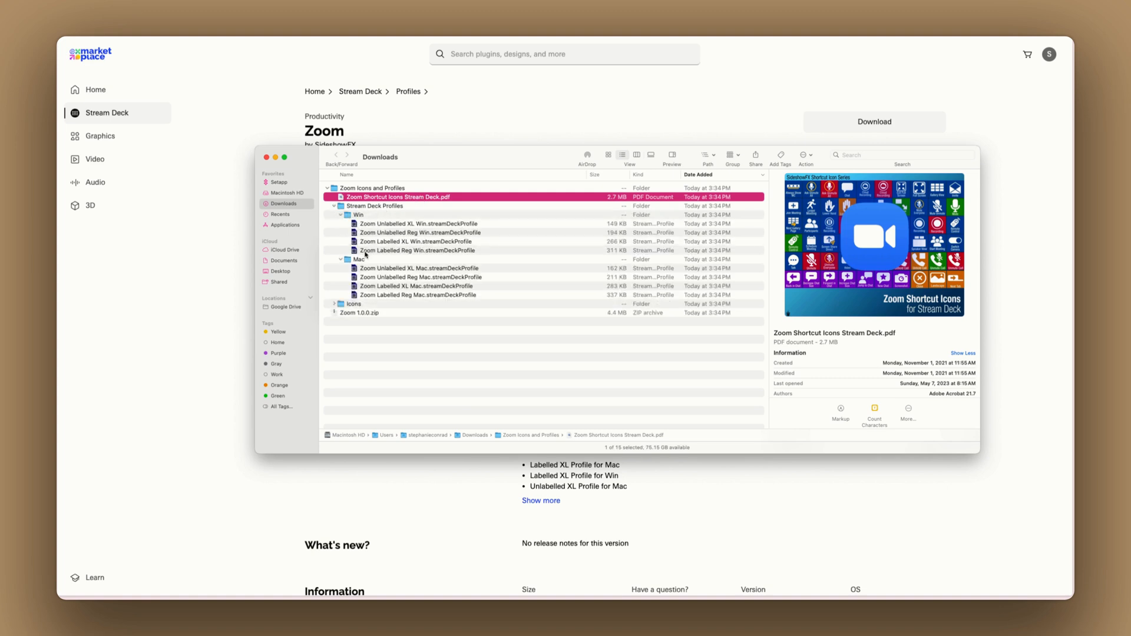
click(418, 277)
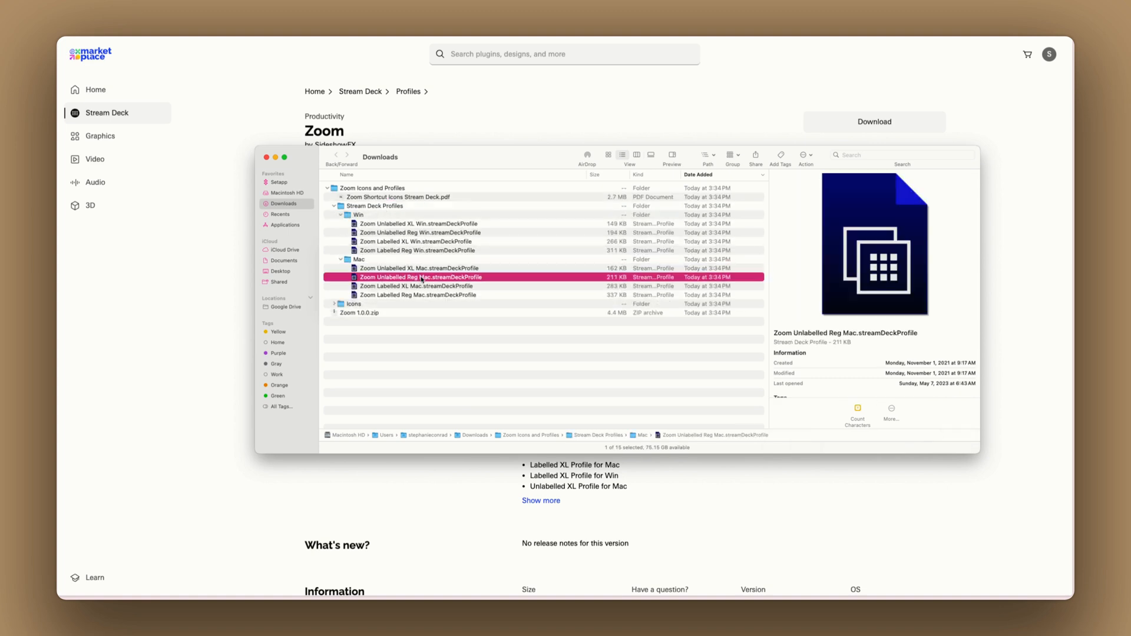
click(418, 295)
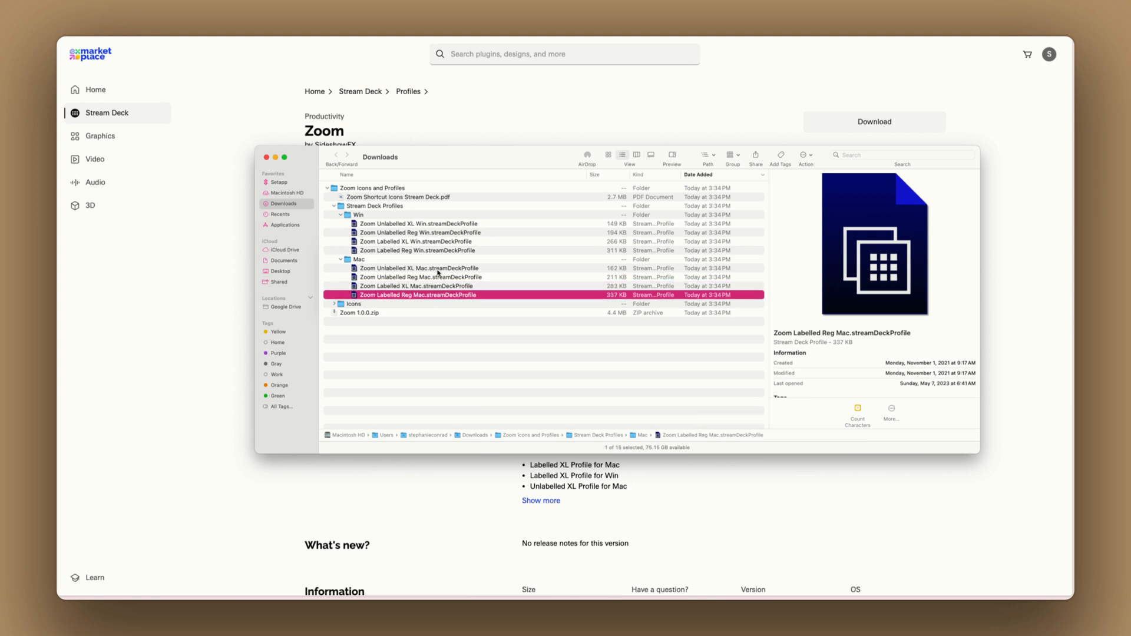
click(420, 268)
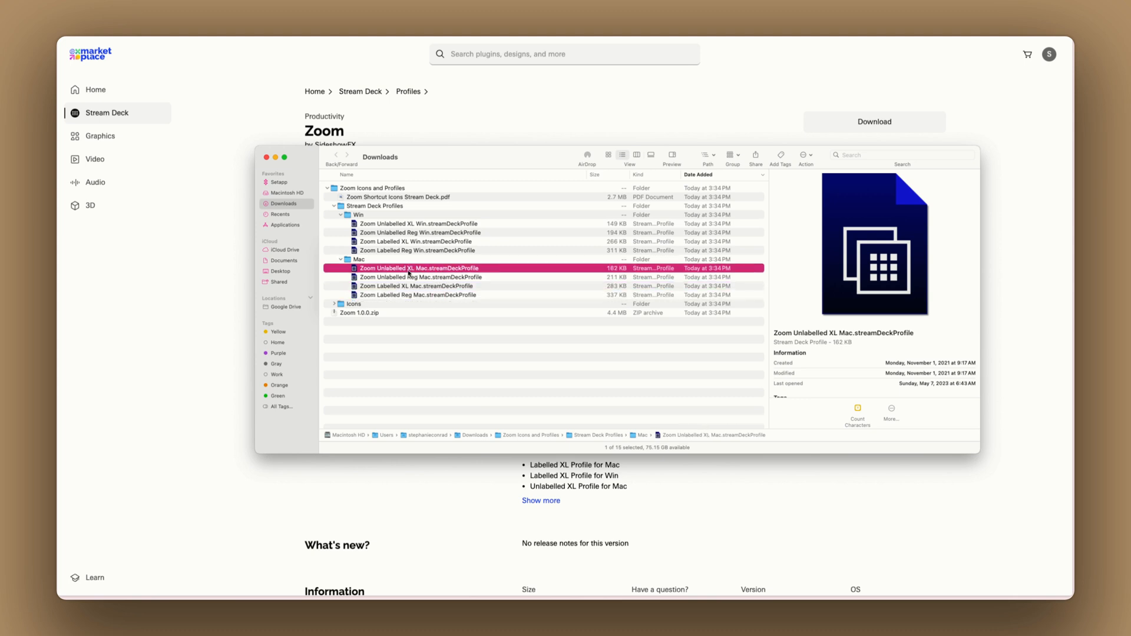
click(418, 285)
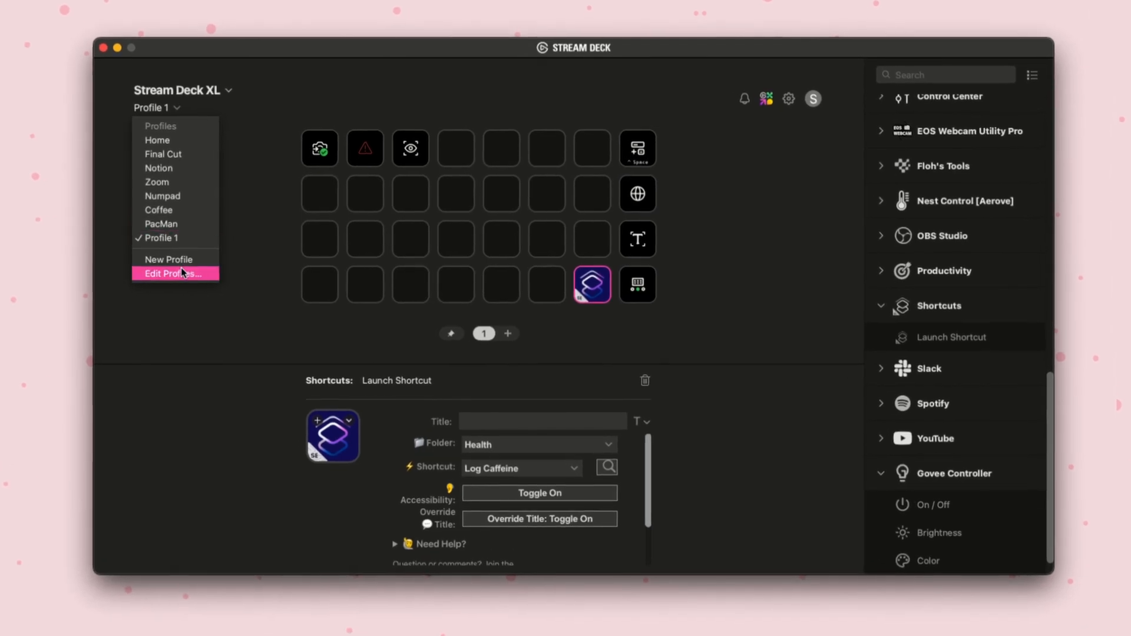
Step: Import the Zoom Labelled XL Mac profile via Edit Profiles and install it
click(171, 274)
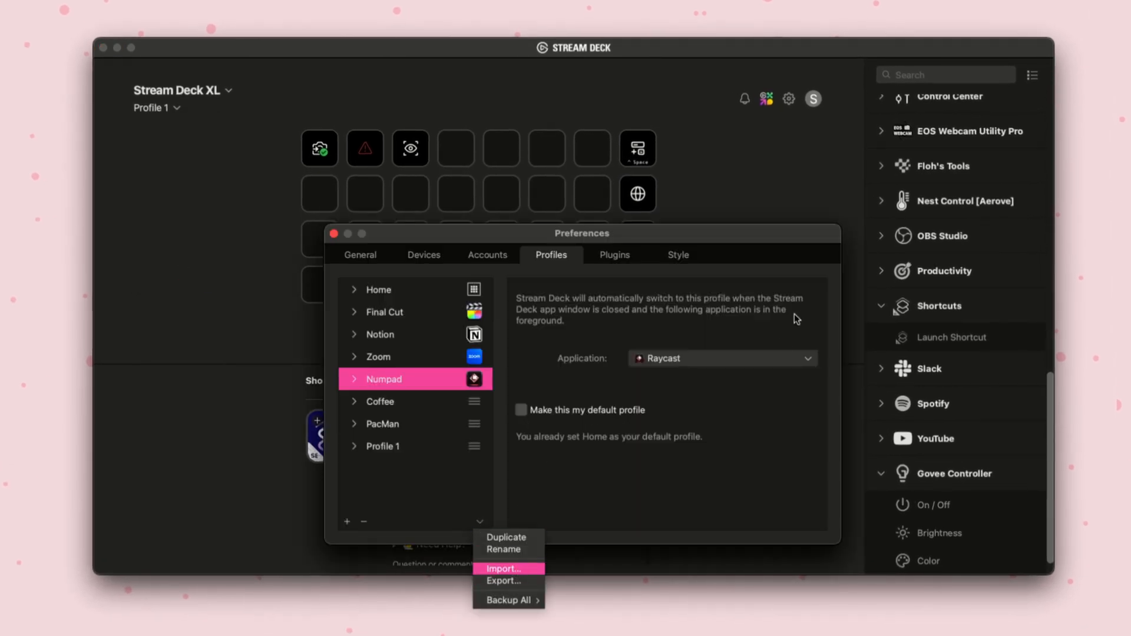
click(509, 570)
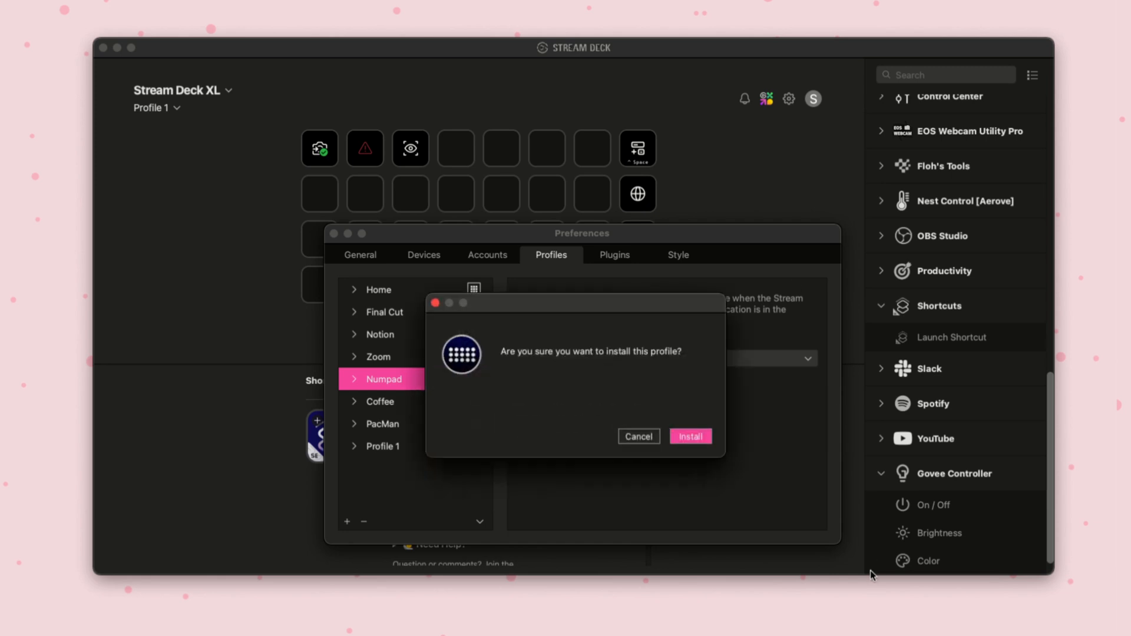
click(690, 436)
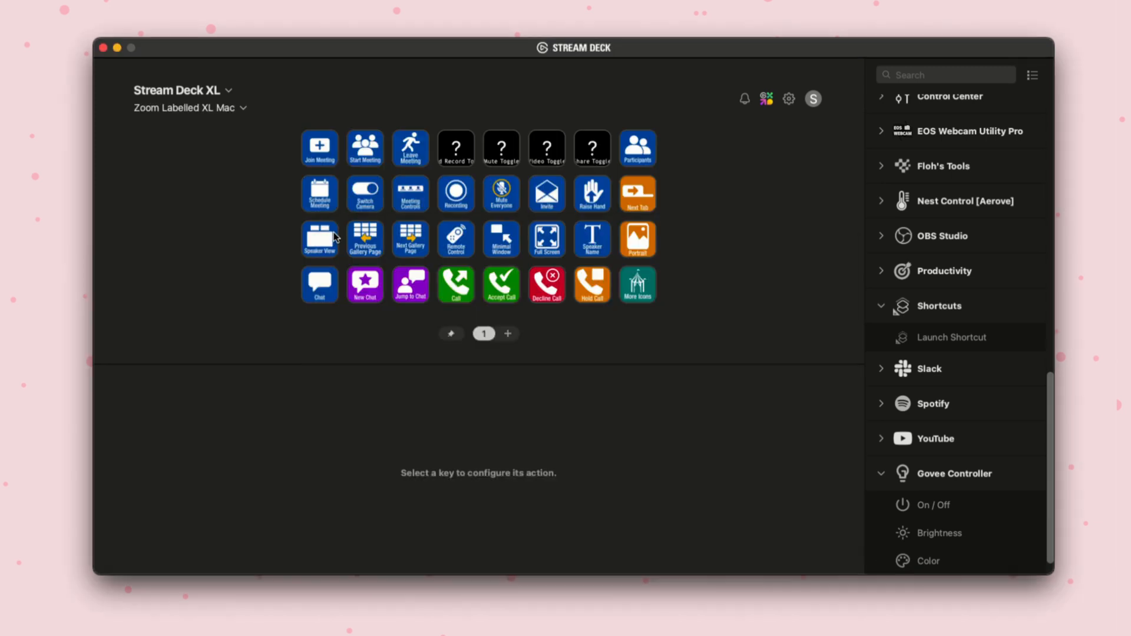
Step: Select the Join Meeting key (Command+J hotkey) and bring up its icon menu
click(319, 149)
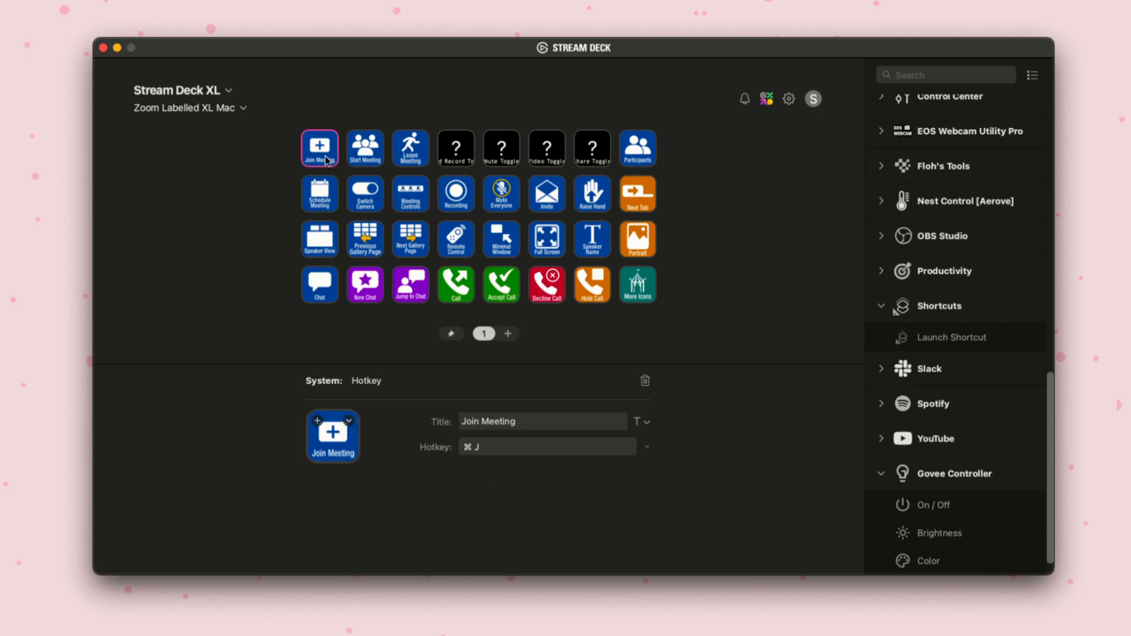
mouse_move(328, 160)
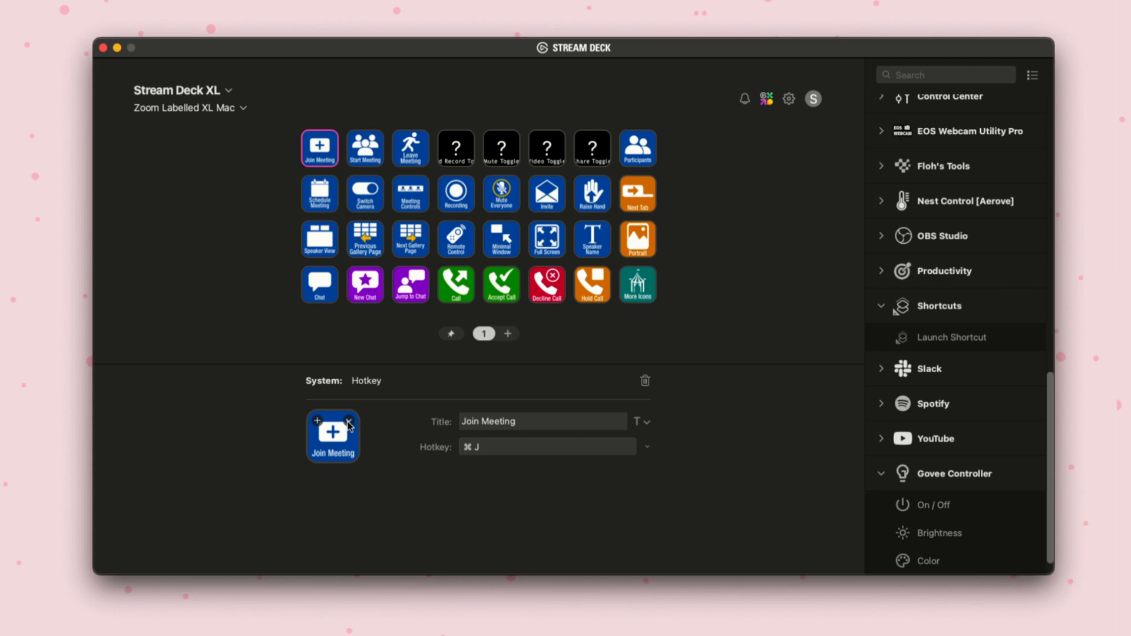
click(332, 434)
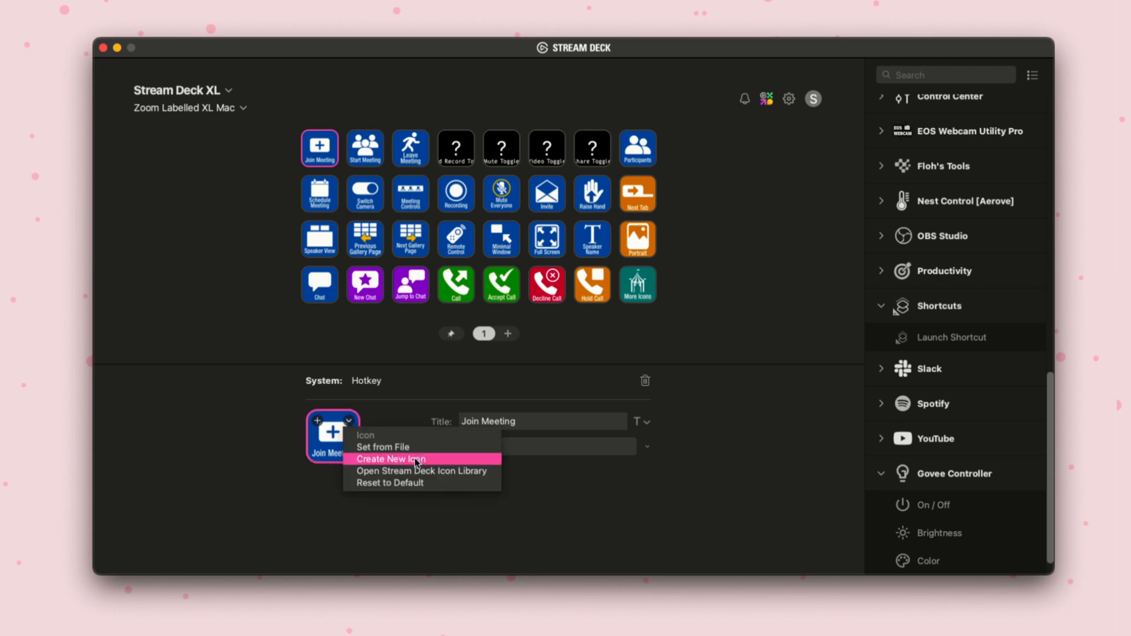
mouse_move(452, 462)
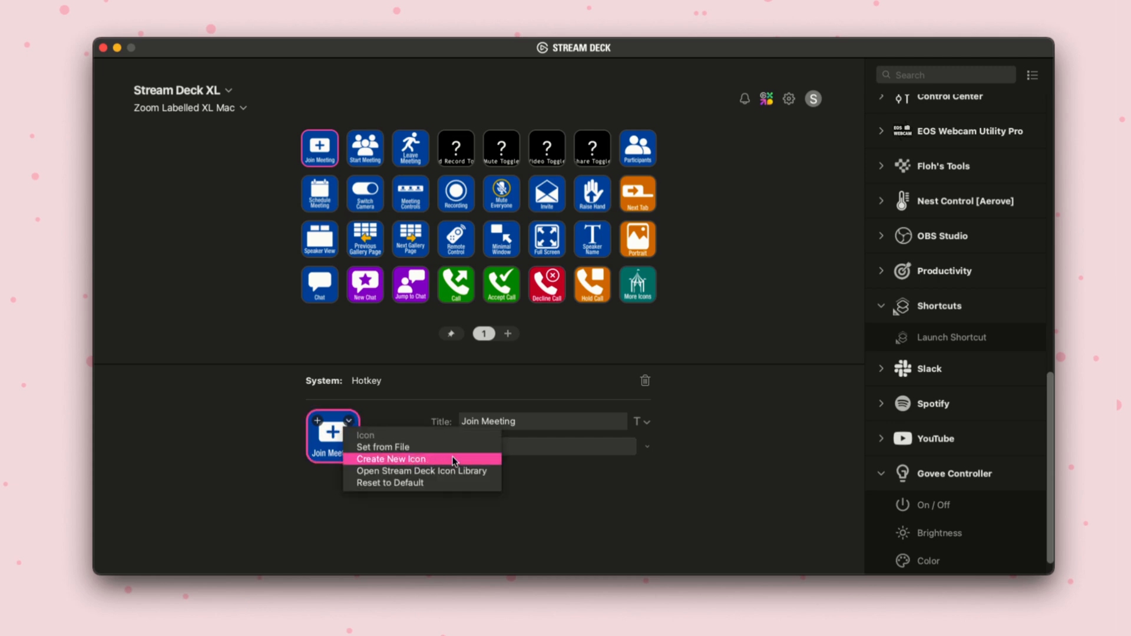
Step: Launch Key Creator via Create New Icon and browse its icon library
click(391, 458)
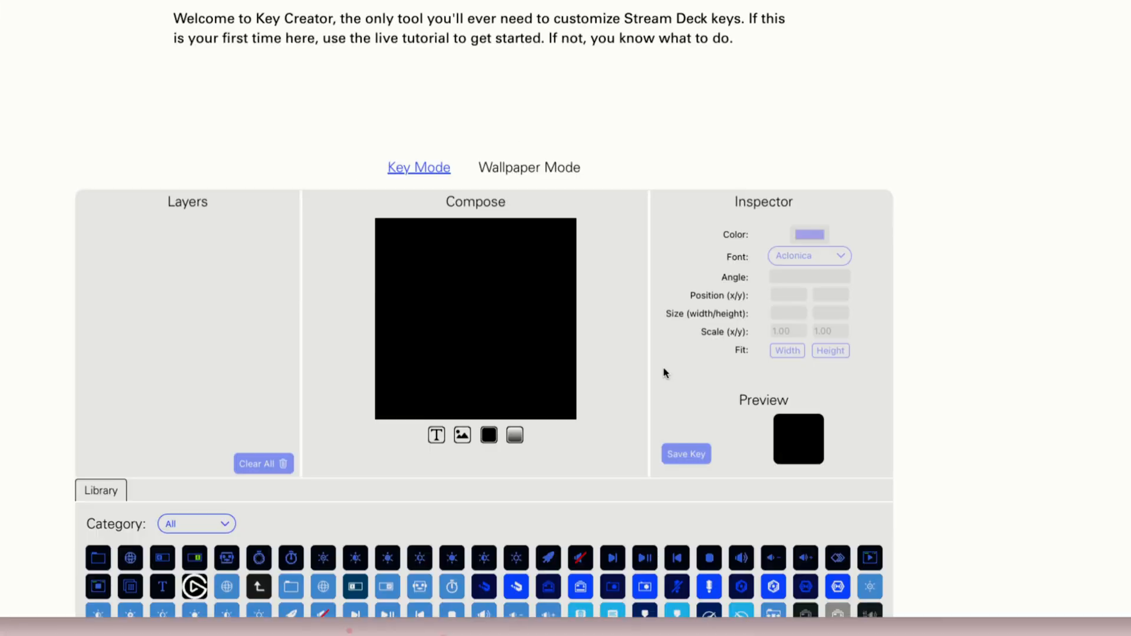
scroll(down, 3)
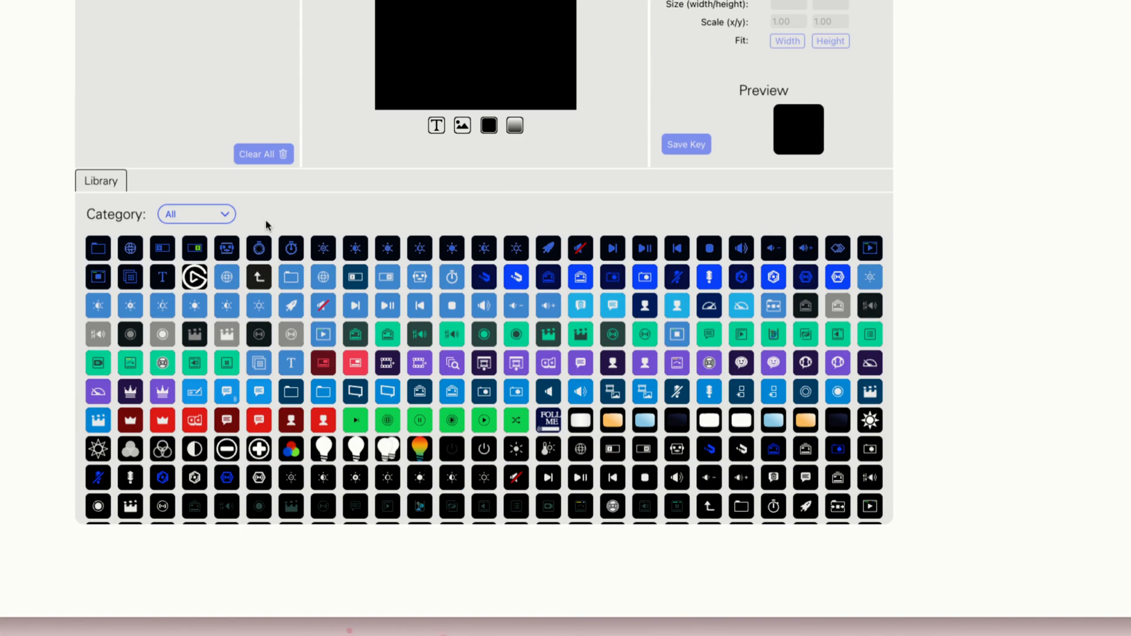
scroll(down, 3)
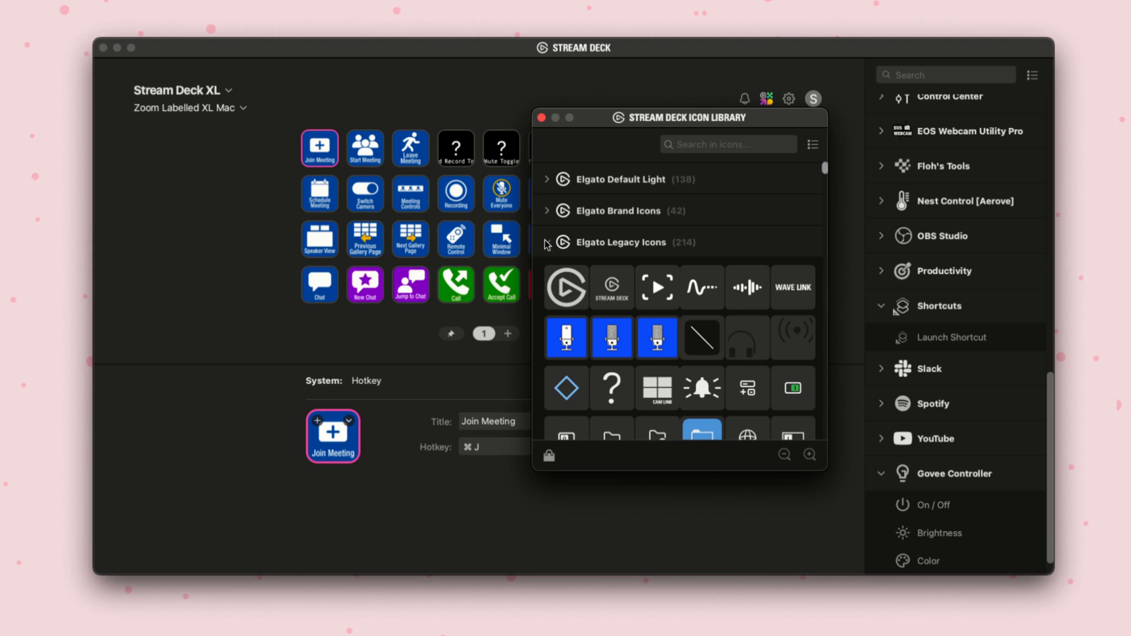
Step: Pick the pink flower image as the Join Meeting icon, then review the Leave Meeting, Mute Toggle and Participants keys
scroll(down, 3)
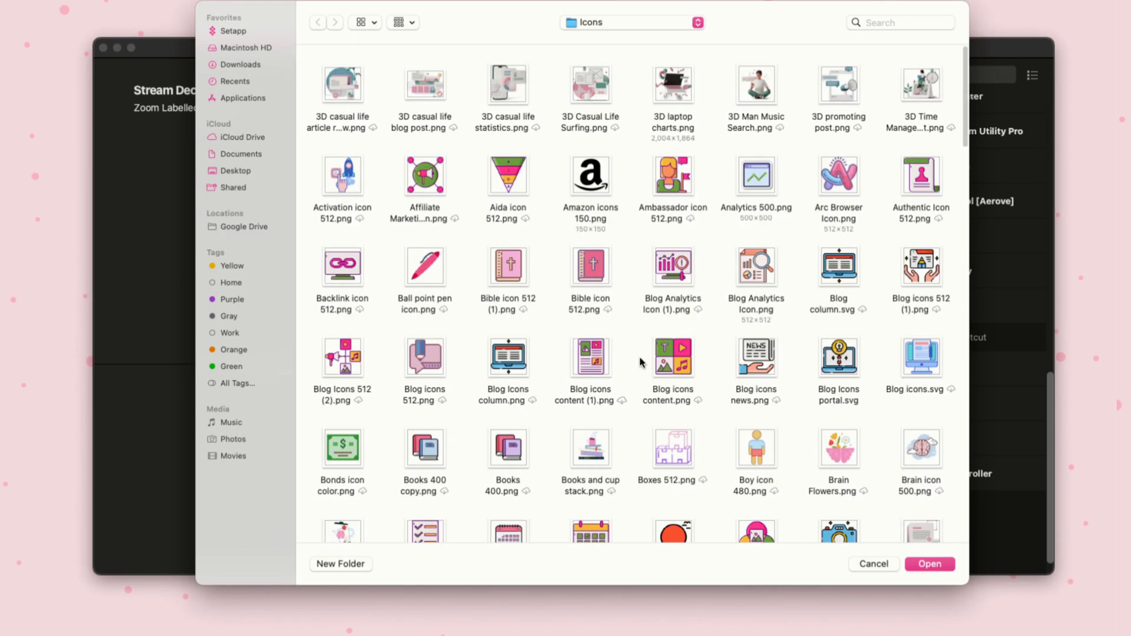
scroll(down, 3)
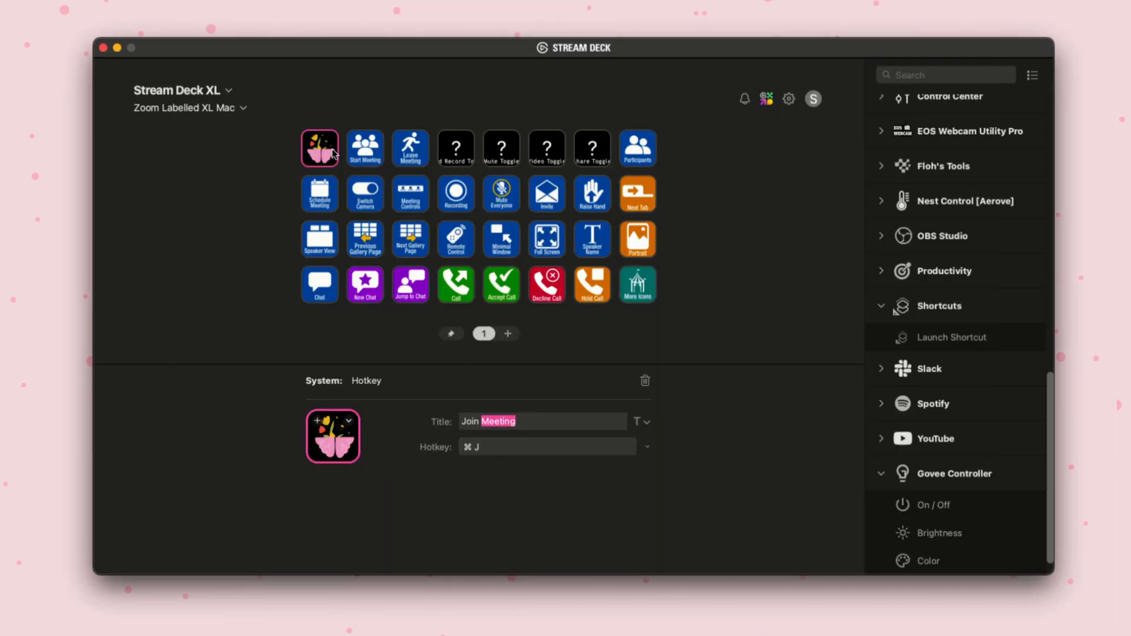
mouse_move(353, 168)
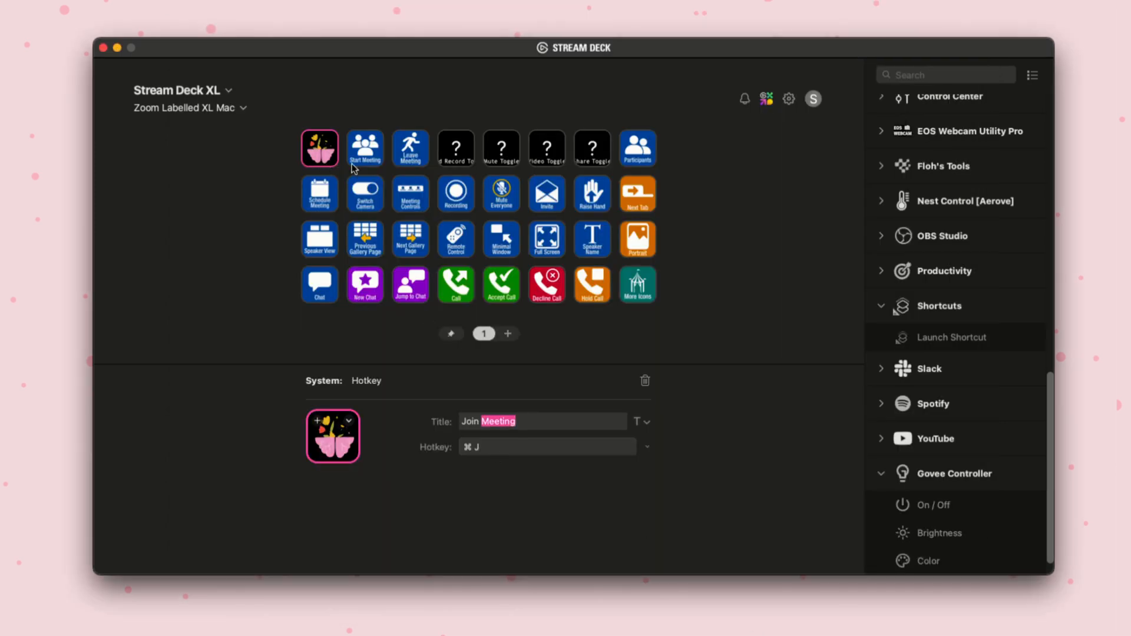
click(411, 148)
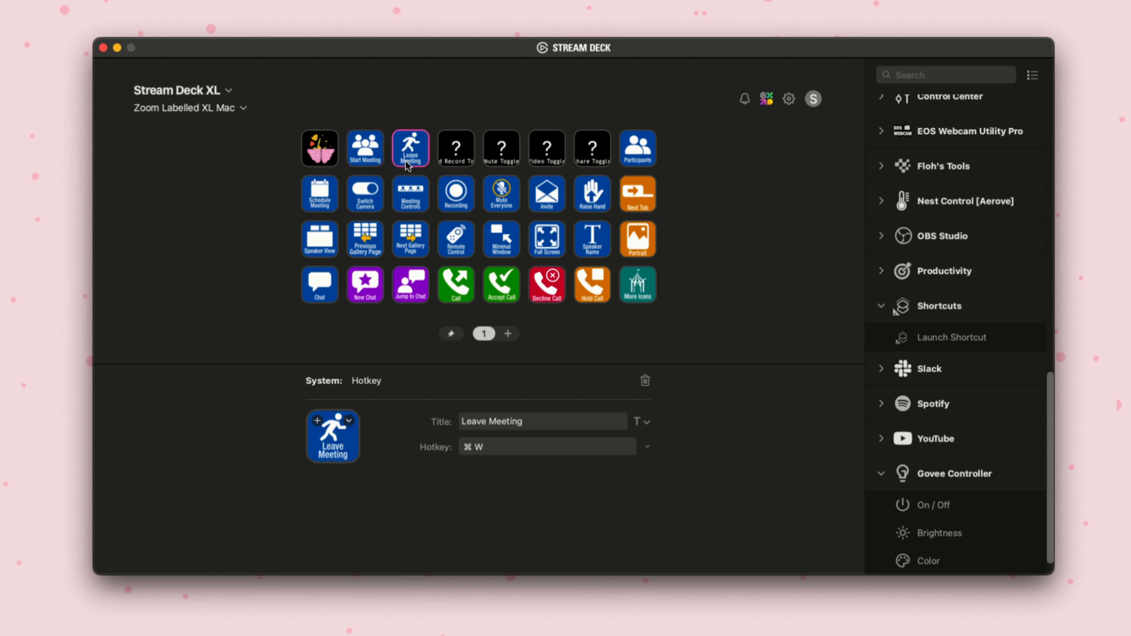
click(501, 149)
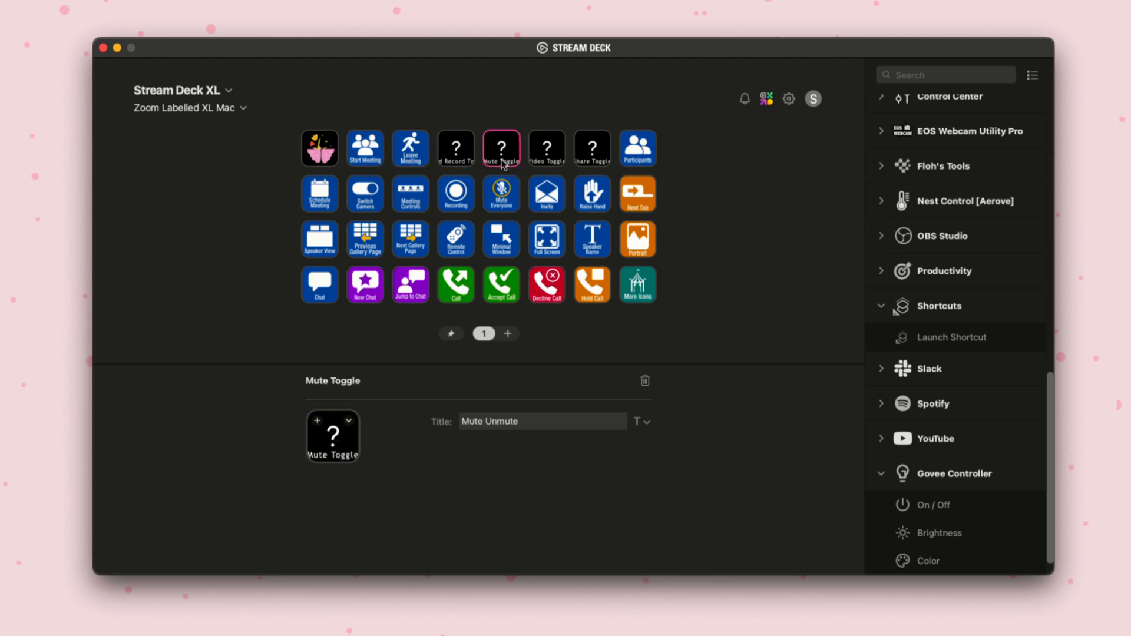
click(638, 148)
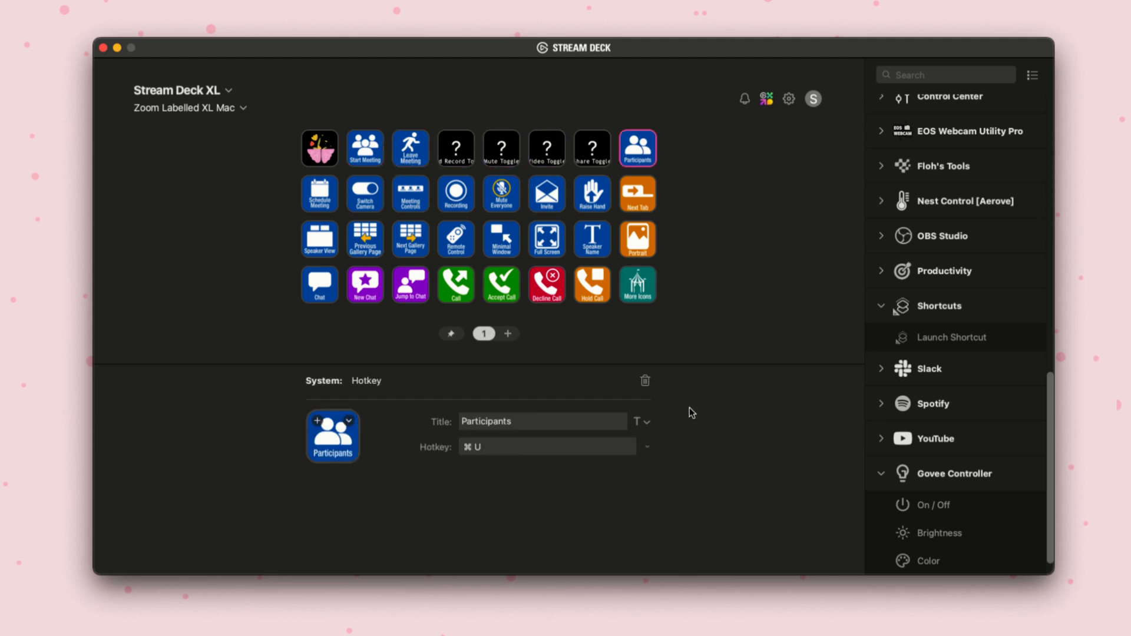
click(190, 107)
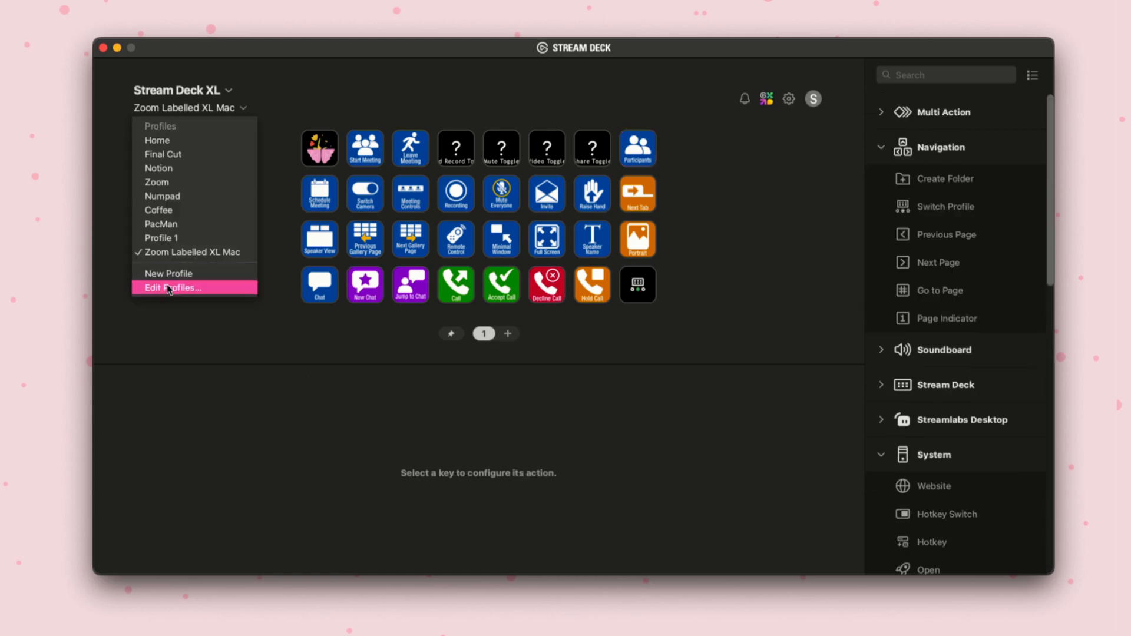
Step: In Edit Profiles, set the Zoom profile's Application to Other… and browse the Applications folder
click(172, 287)
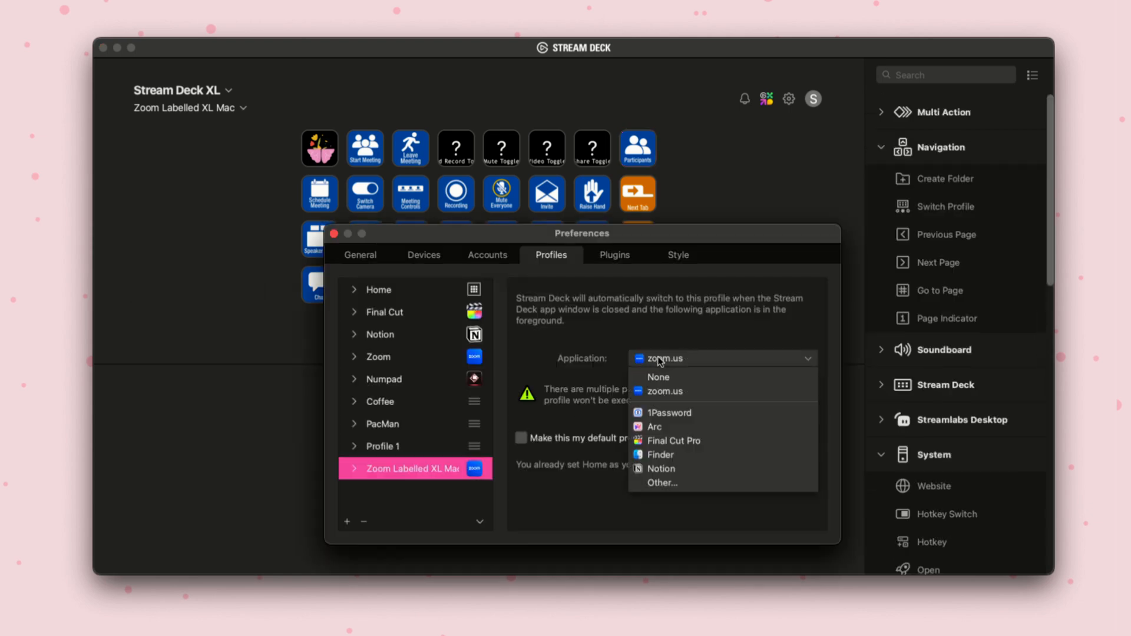
mouse_move(722, 484)
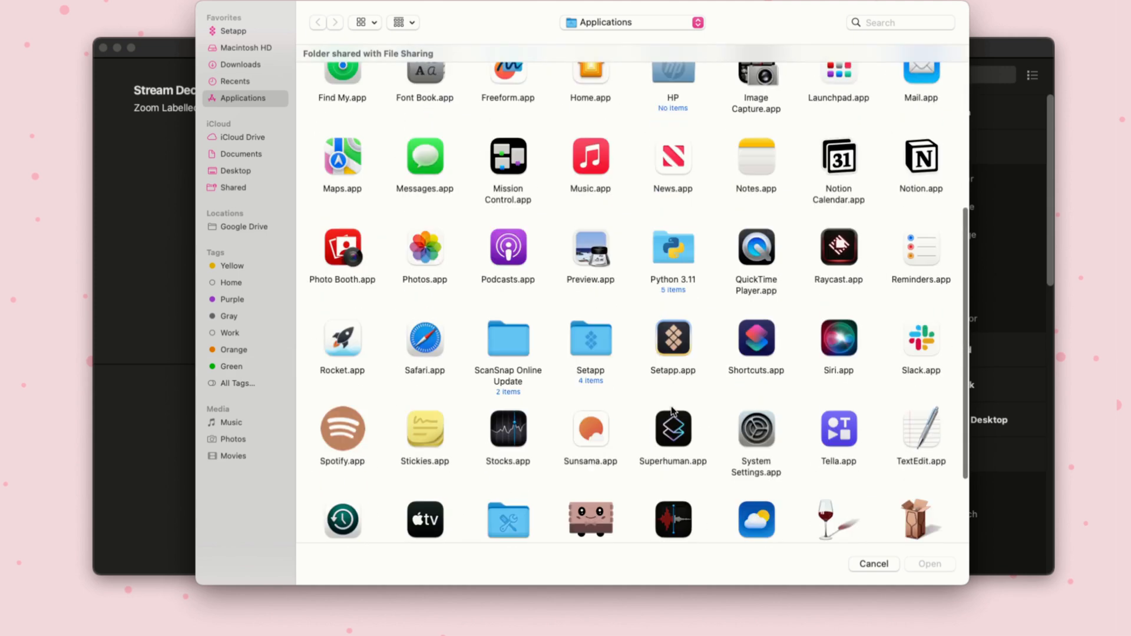
scroll(down, 3)
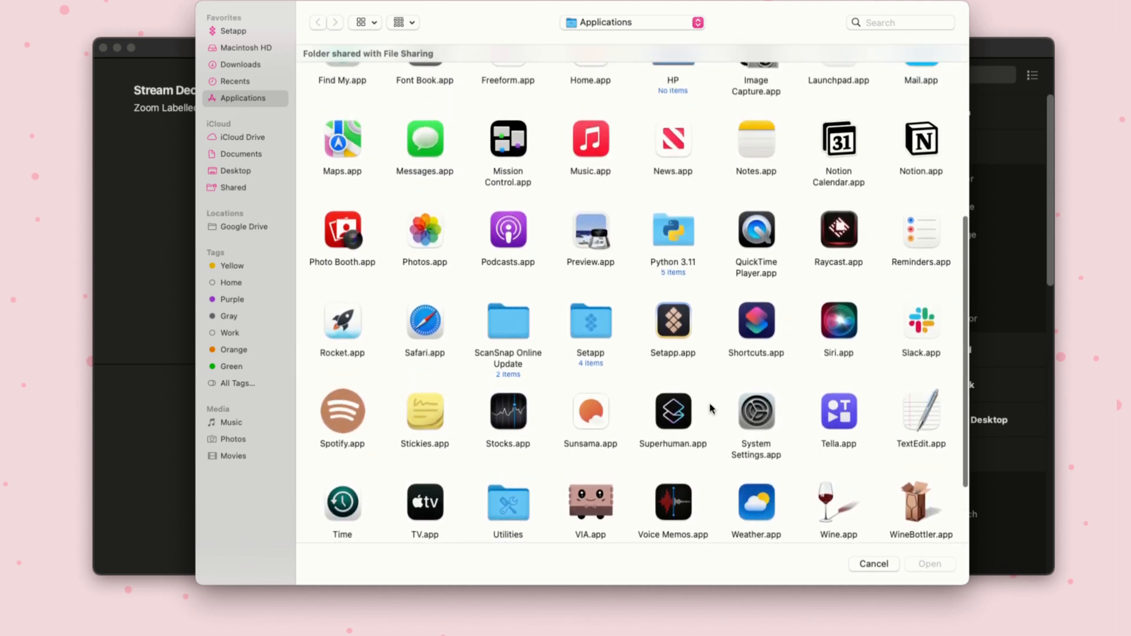
click(838, 310)
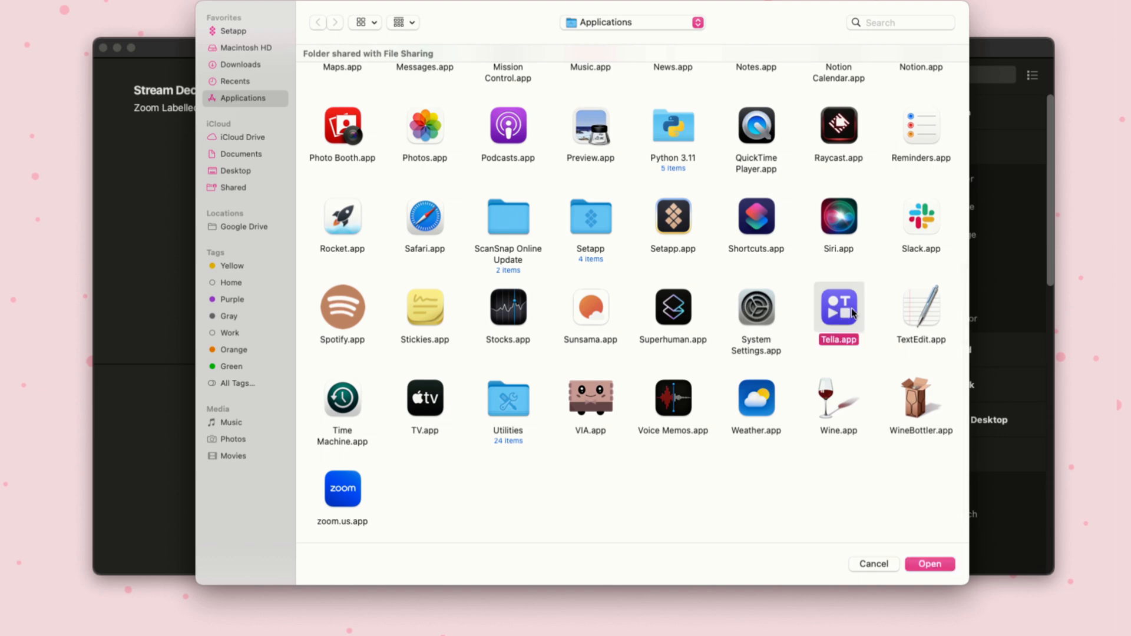
mouse_move(853, 325)
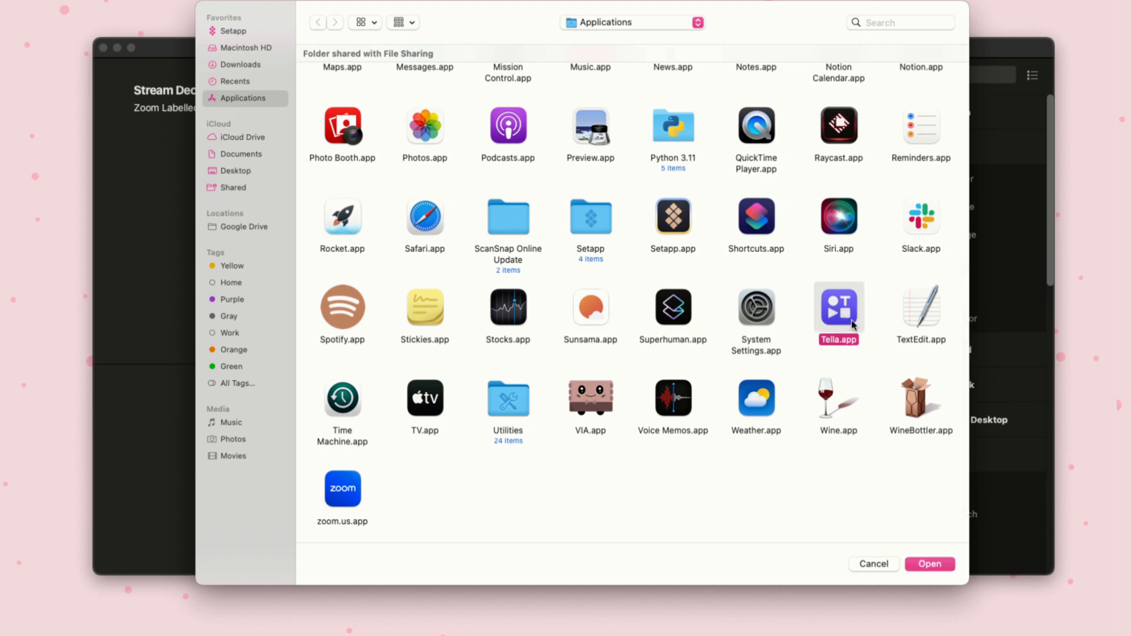